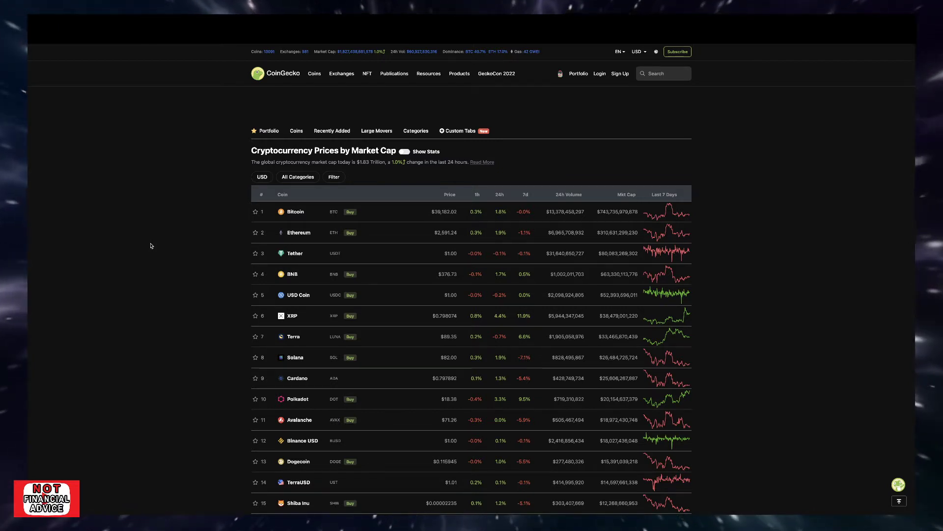
{"action": "mouse_move", "coordinate": [211, 137]}
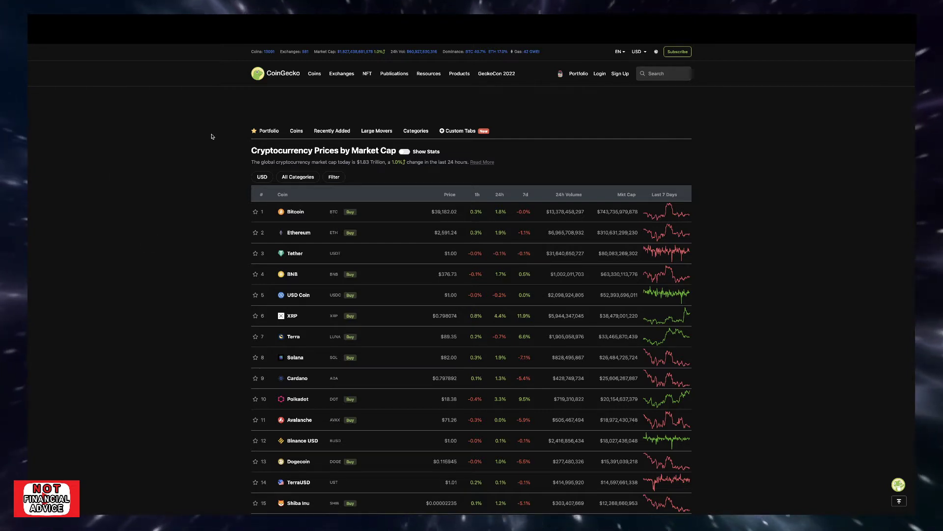
{"action": "mouse_move", "coordinate": [354, 65]}
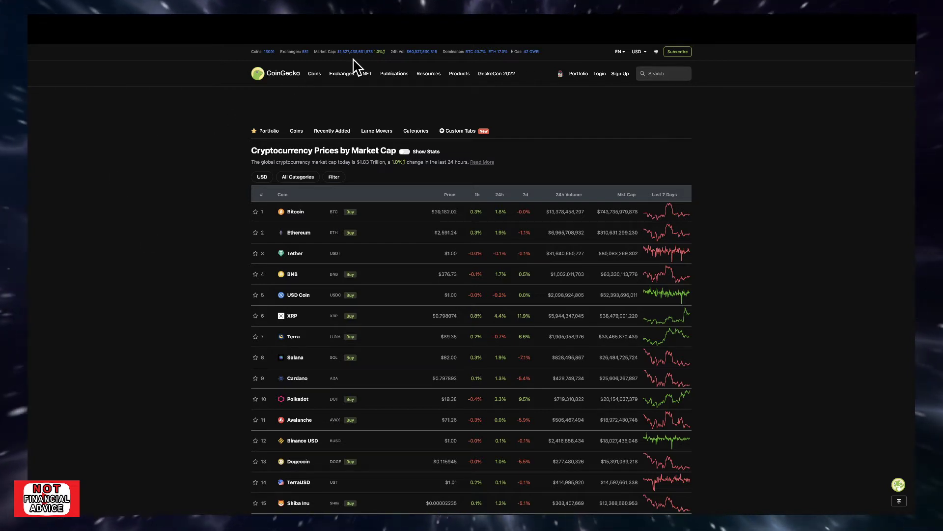
{"action": "mouse_move", "coordinate": [346, 63]}
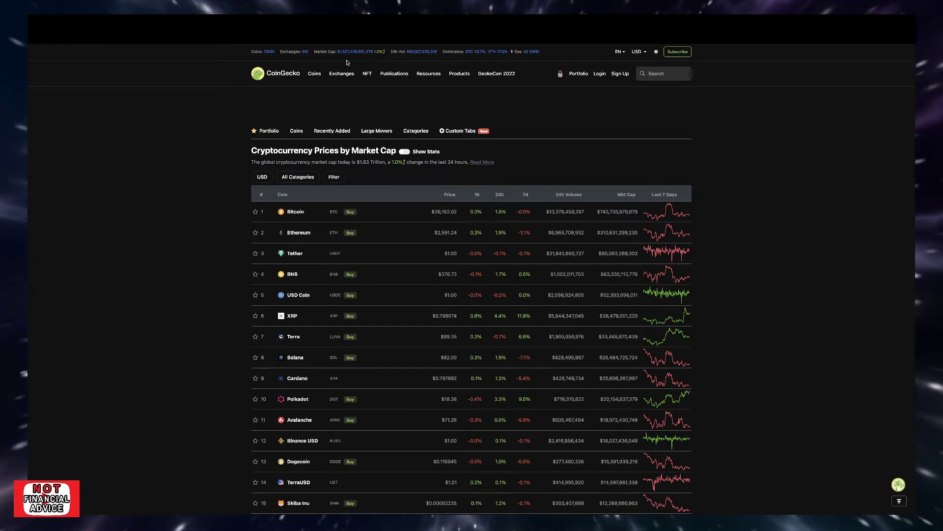
Scroll the feed to bring the Crypto Is Key quote tweet about XRP being given to Ripple into view
{"action": "scroll", "scroll_direction": "down", "scroll_amount": 3}
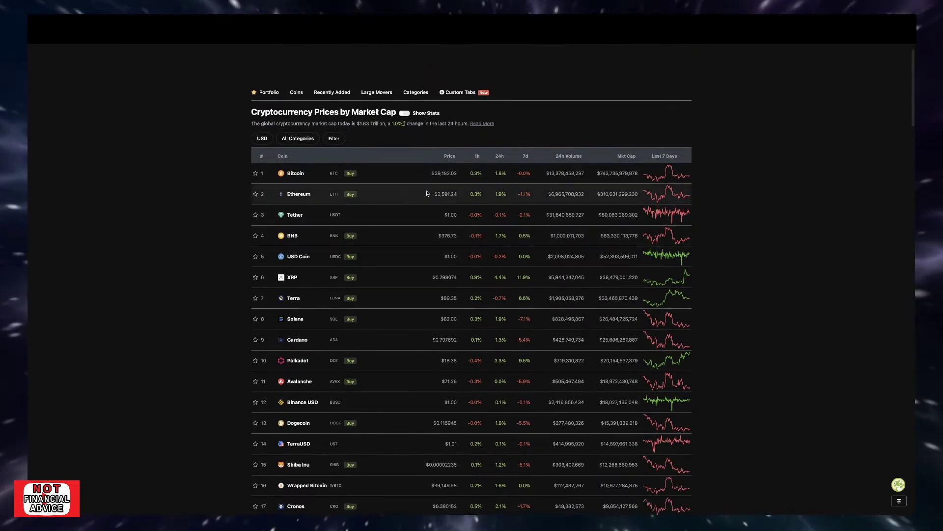
{"action": "mouse_move", "coordinate": [381, 199]}
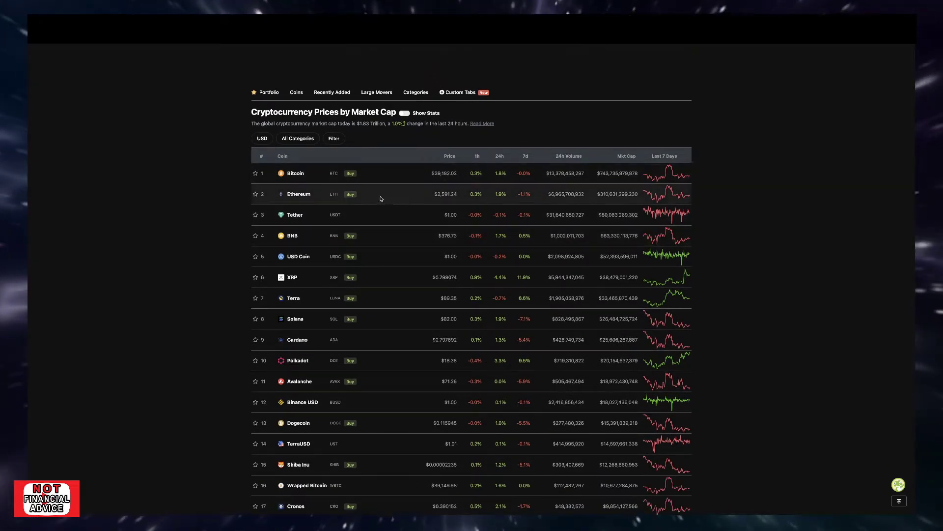
{"action": "mouse_move", "coordinate": [438, 209]}
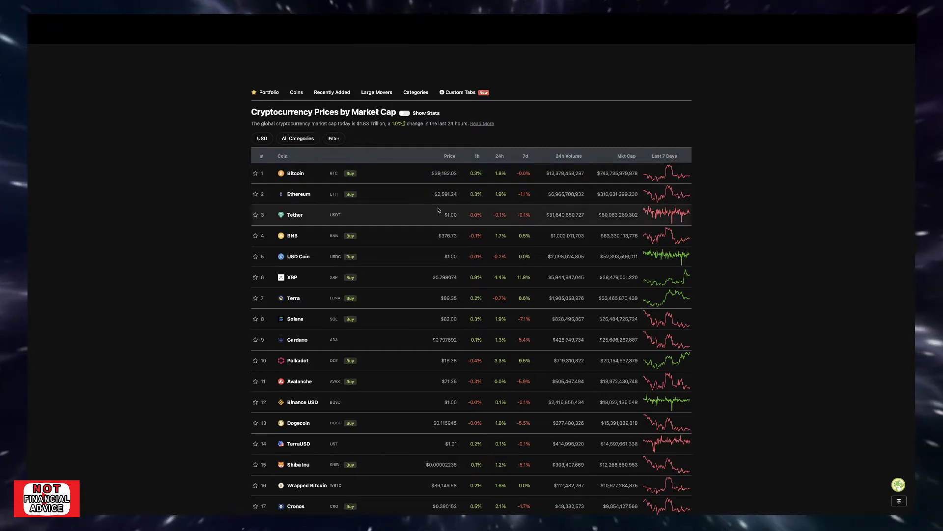
{"action": "scroll", "scroll_direction": "up", "scroll_amount": 3}
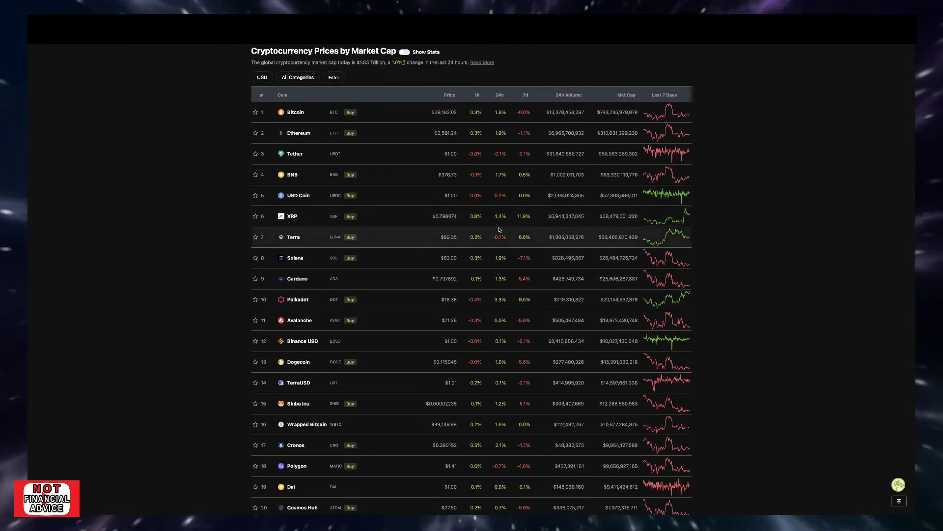
{"action": "mouse_move", "coordinate": [507, 225]}
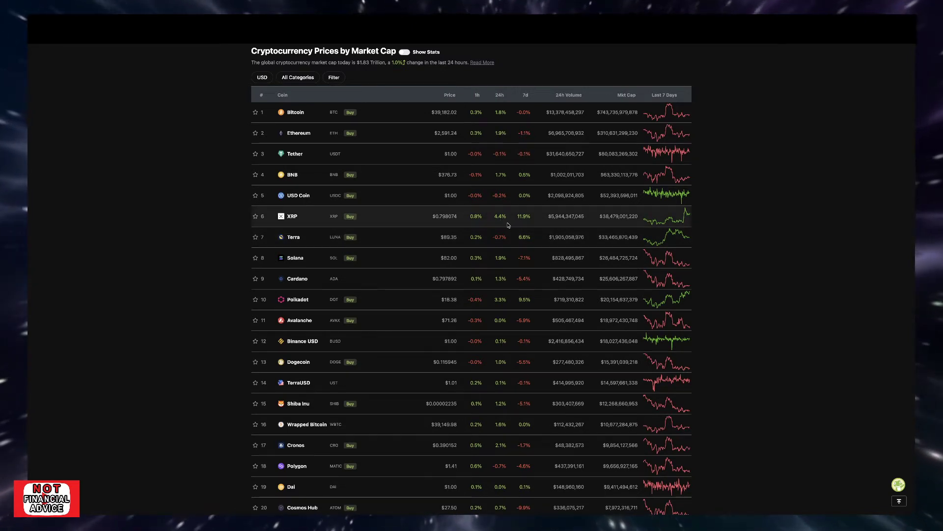
{"action": "mouse_move", "coordinate": [522, 225]}
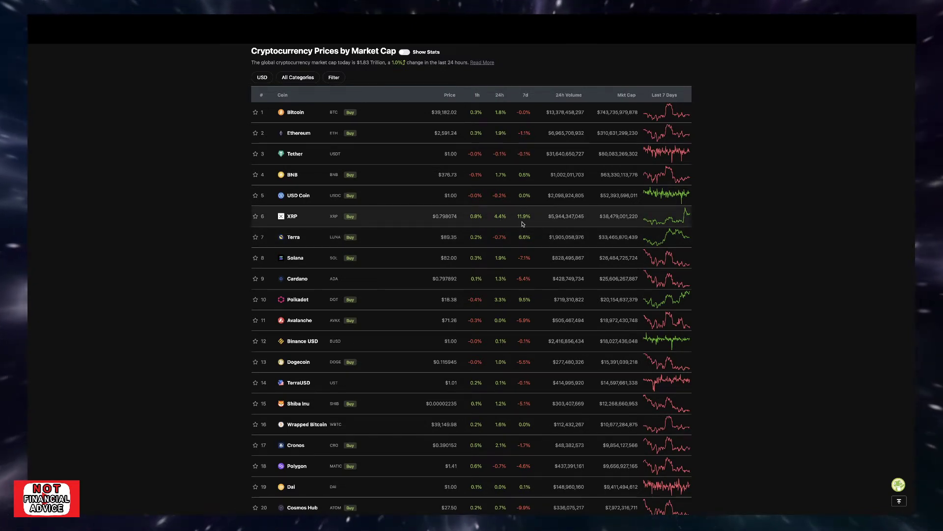
{"action": "mouse_move", "coordinate": [332, 225]}
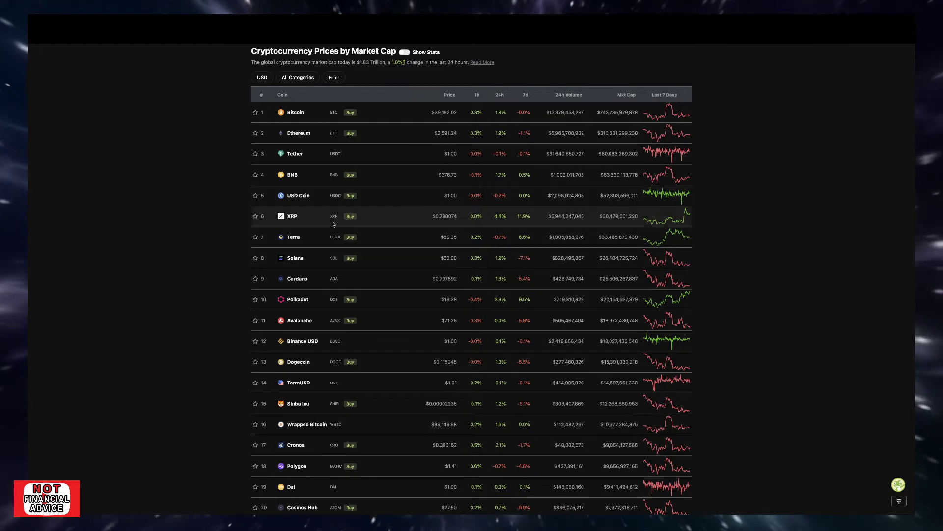
{"action": "mouse_move", "coordinate": [374, 215]}
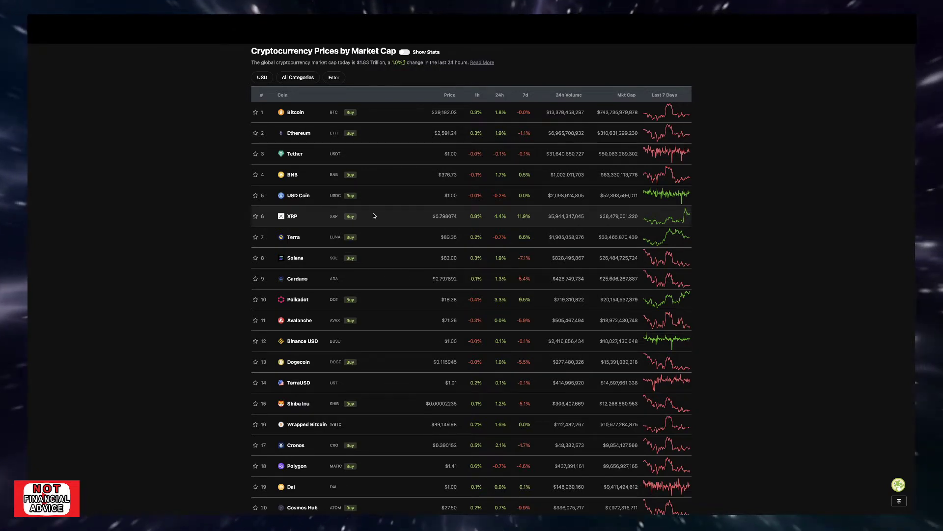
{"action": "mouse_move", "coordinate": [493, 229]}
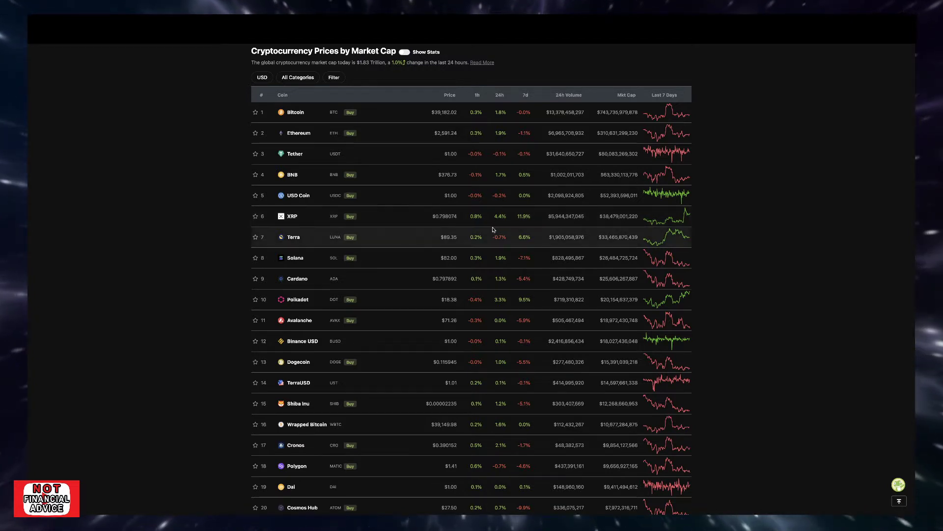
{"action": "mouse_move", "coordinate": [420, 249]}
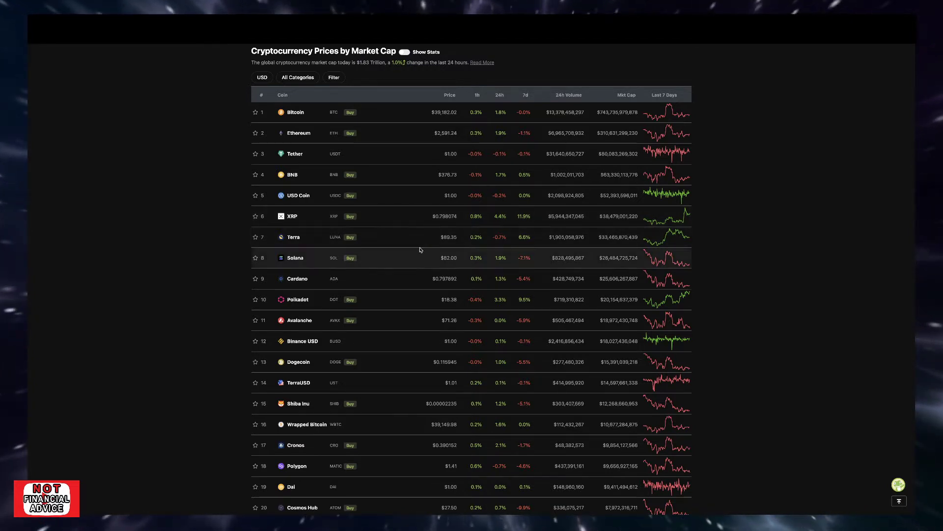
{"action": "mouse_move", "coordinate": [457, 267]}
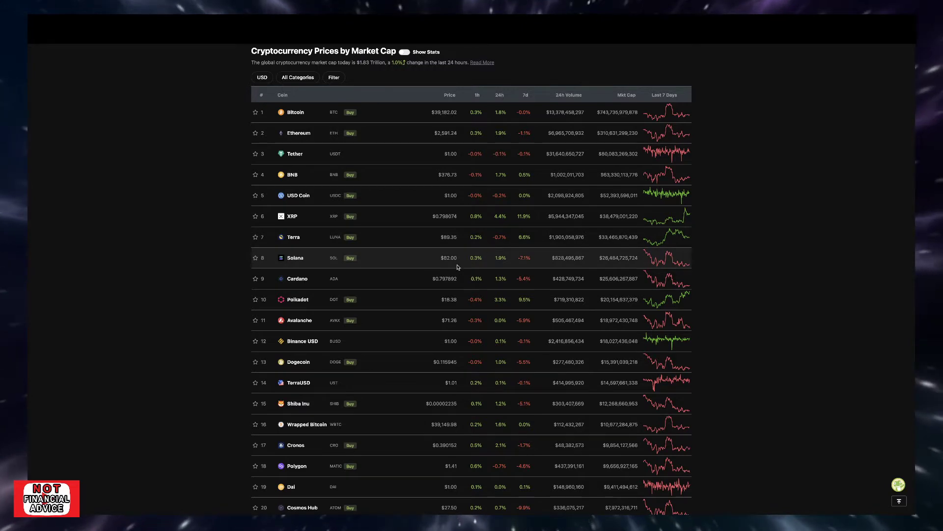
{"action": "mouse_move", "coordinate": [456, 313]}
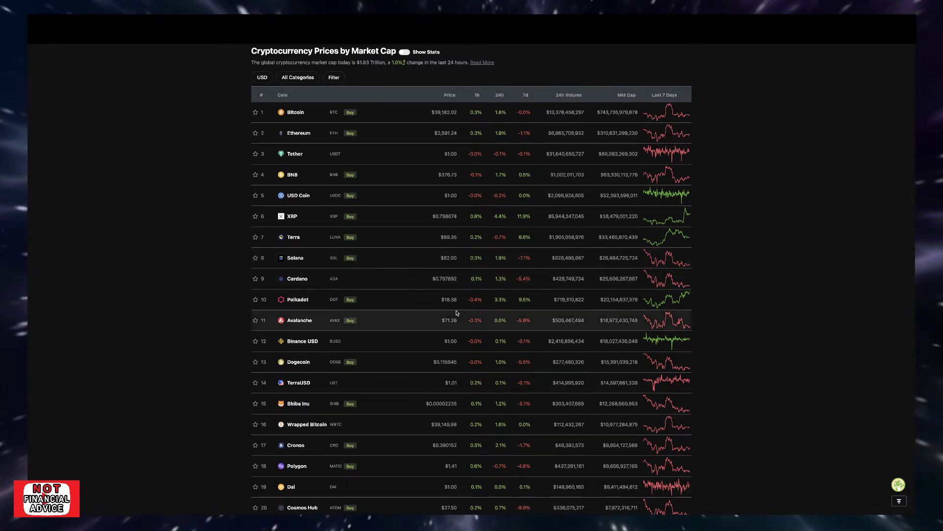
{"action": "scroll", "scroll_direction": "up", "scroll_amount": 3}
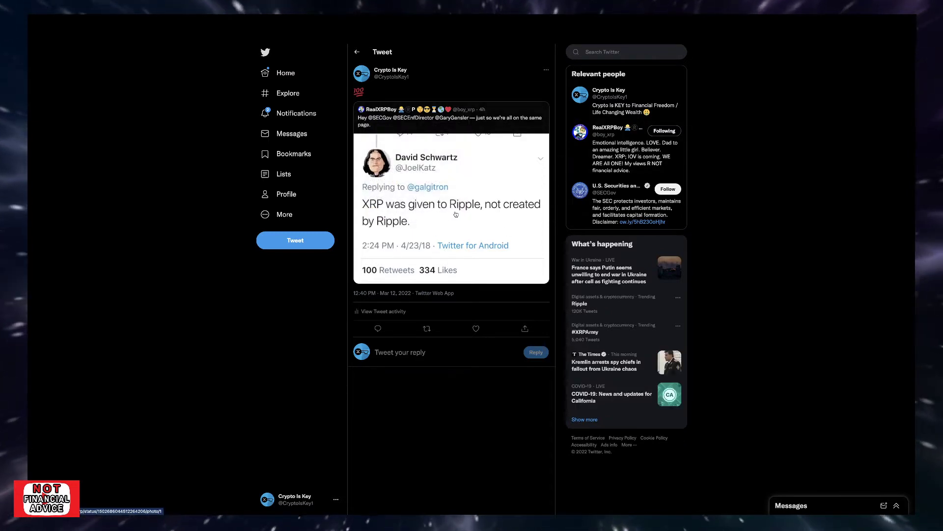
{"action": "mouse_move", "coordinate": [501, 149]}
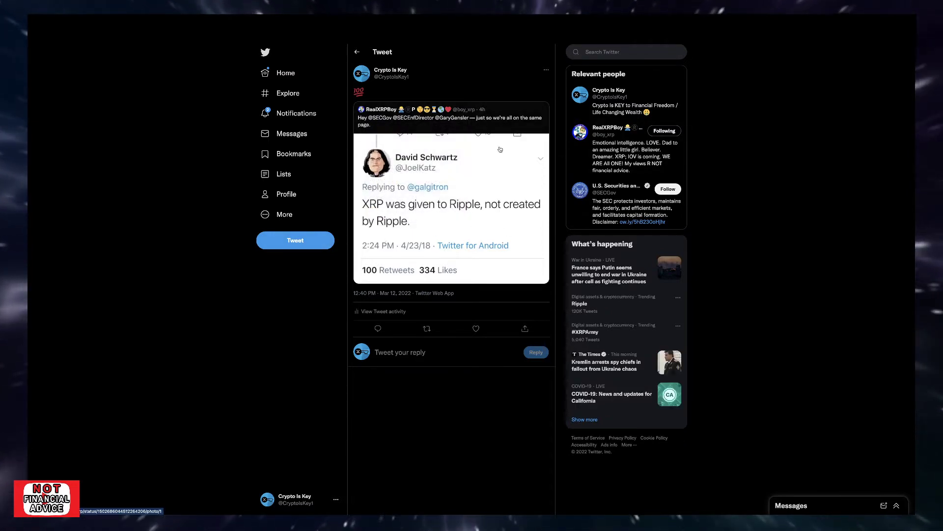
{"action": "mouse_move", "coordinate": [392, 126]}
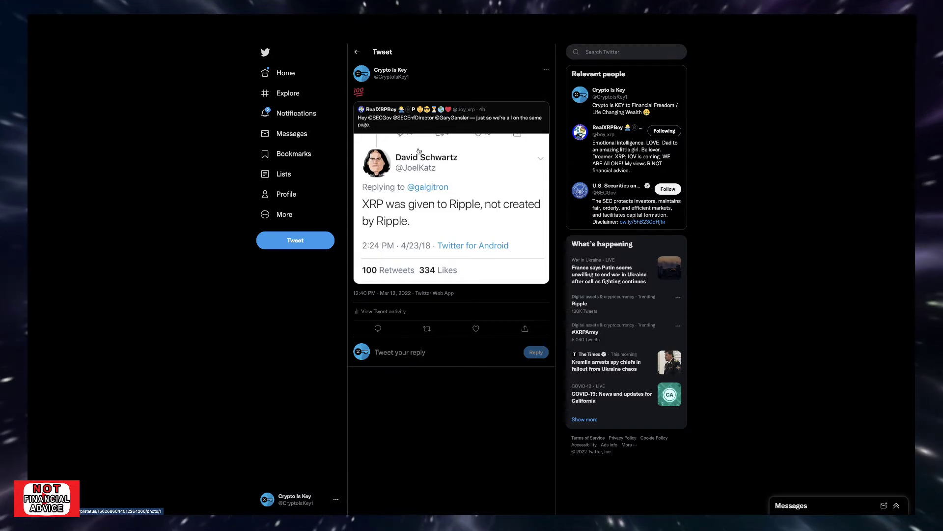
{"action": "mouse_move", "coordinate": [513, 127]}
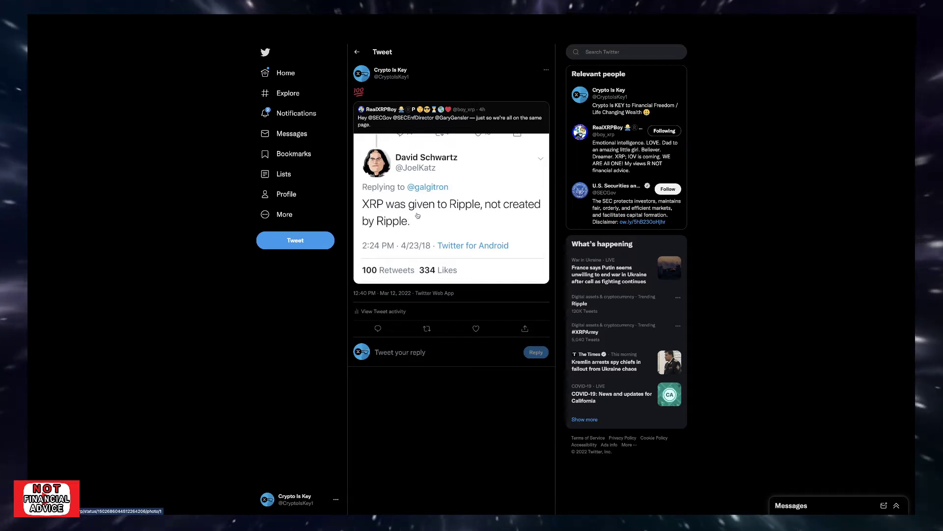
{"action": "mouse_move", "coordinate": [240, 227]}
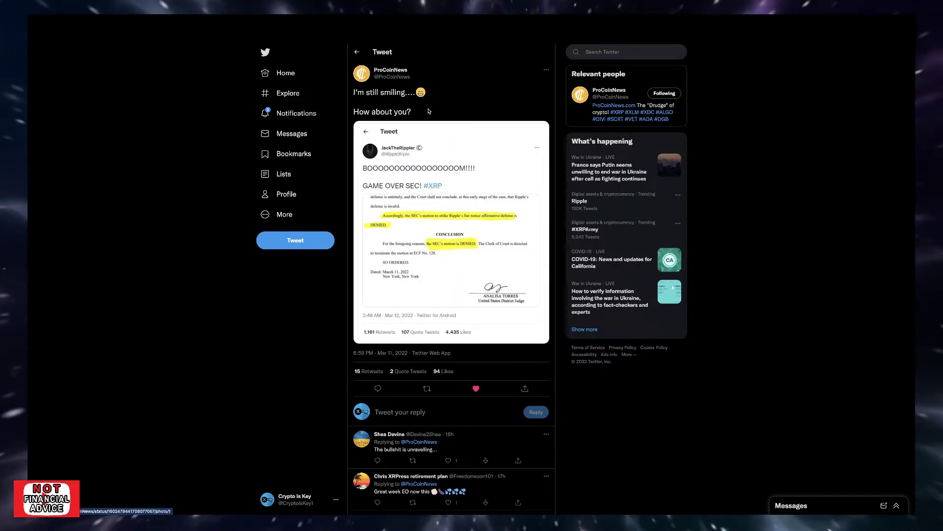
{"action": "mouse_move", "coordinate": [404, 73]}
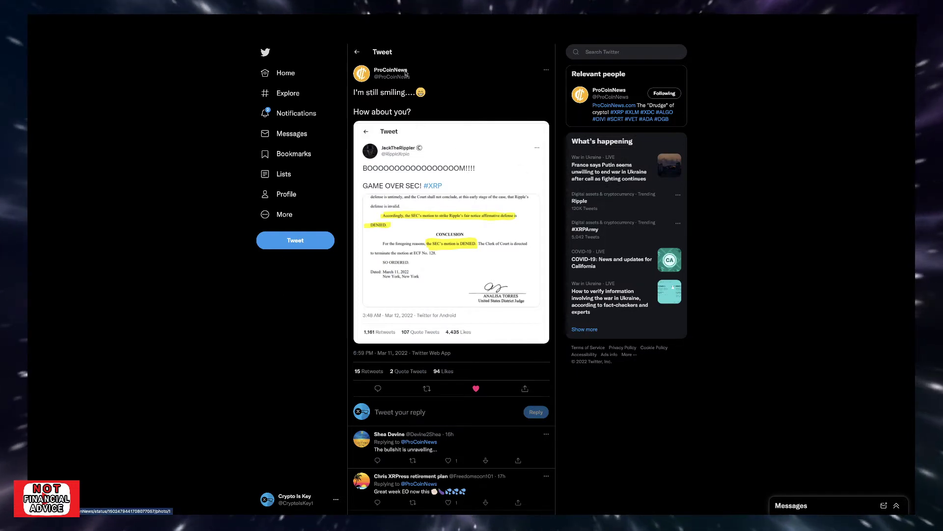
{"action": "mouse_move", "coordinate": [508, 173]}
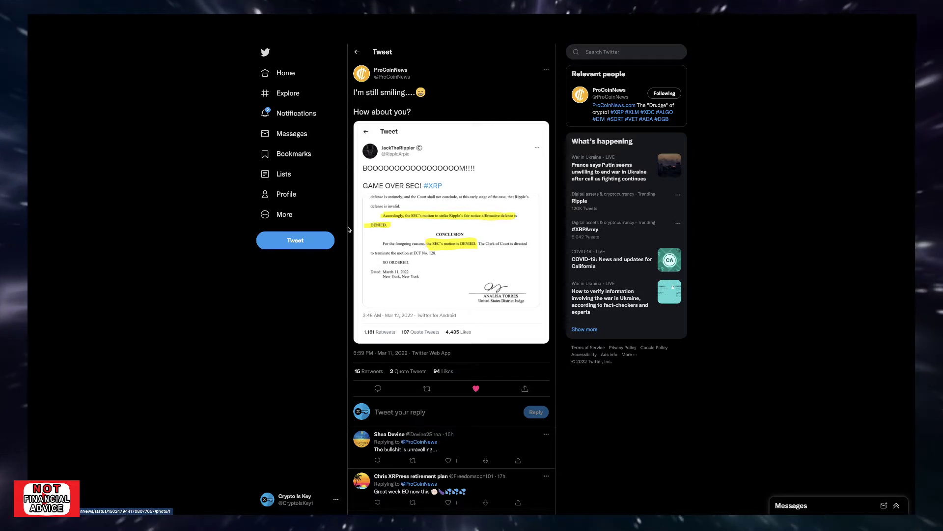
{"action": "mouse_move", "coordinate": [465, 224]}
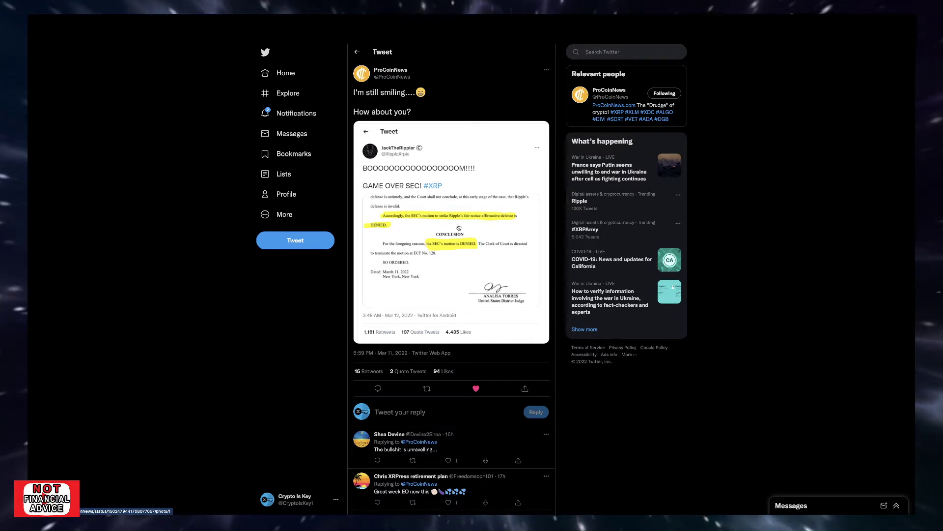
{"action": "mouse_move", "coordinate": [459, 252]}
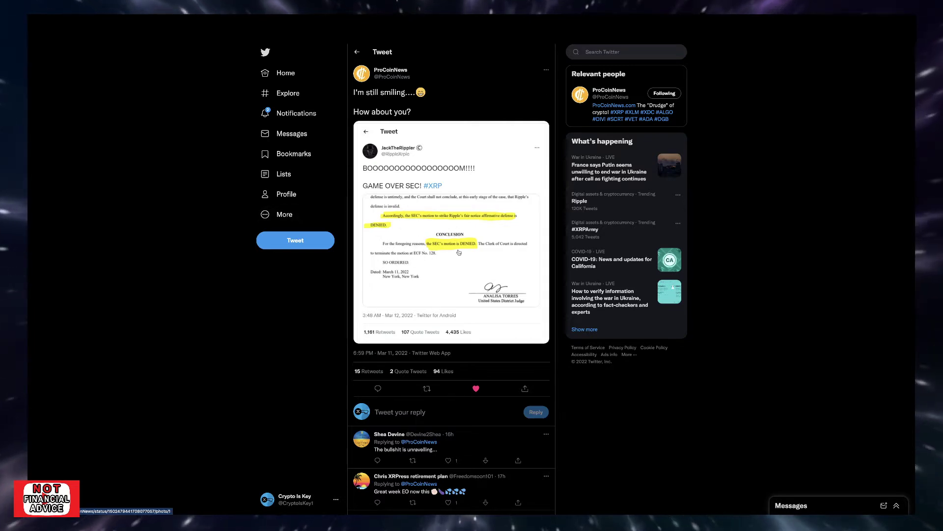
{"action": "mouse_move", "coordinate": [537, 216]}
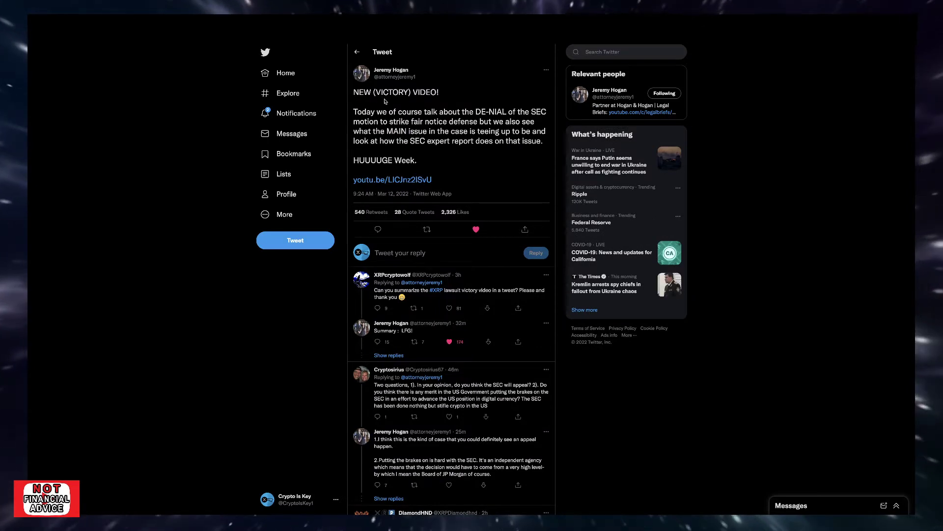
{"action": "mouse_move", "coordinate": [439, 122]}
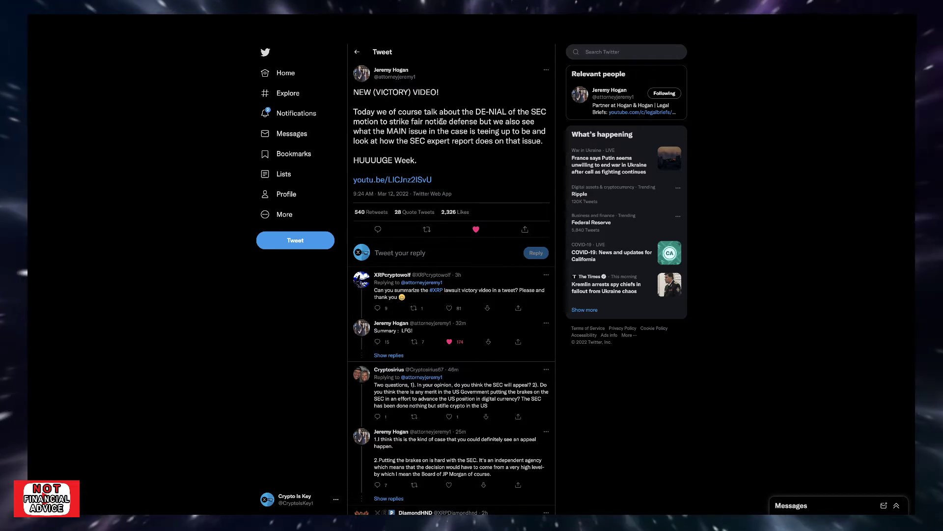
{"action": "mouse_move", "coordinate": [392, 179]}
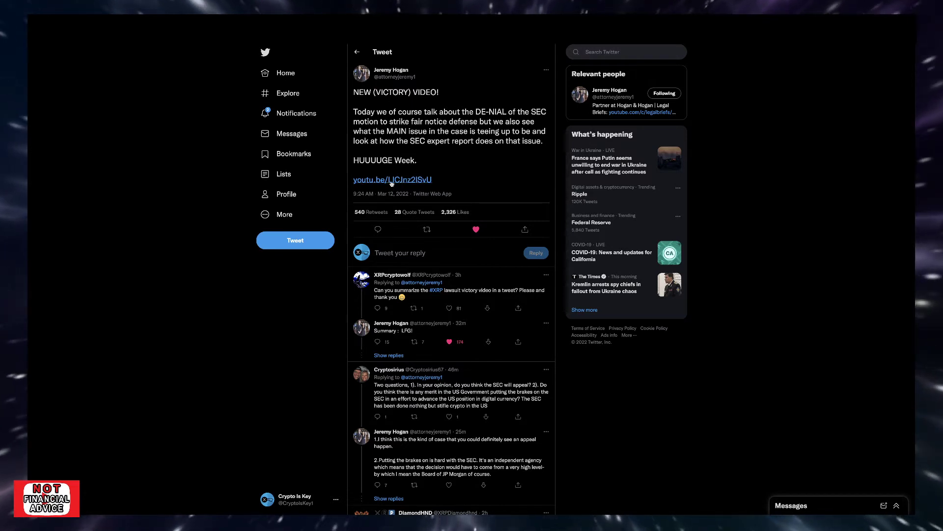
{"action": "mouse_move", "coordinate": [430, 113]}
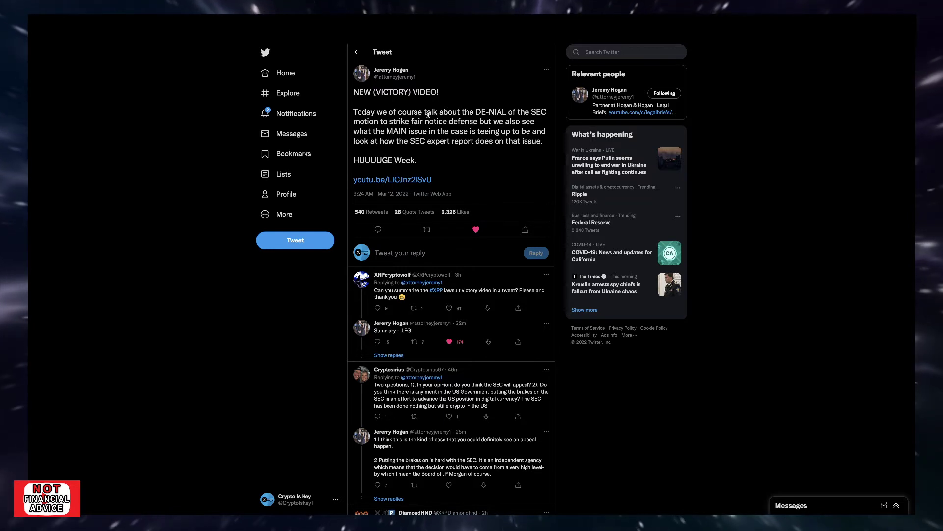
{"action": "mouse_move", "coordinate": [425, 118]}
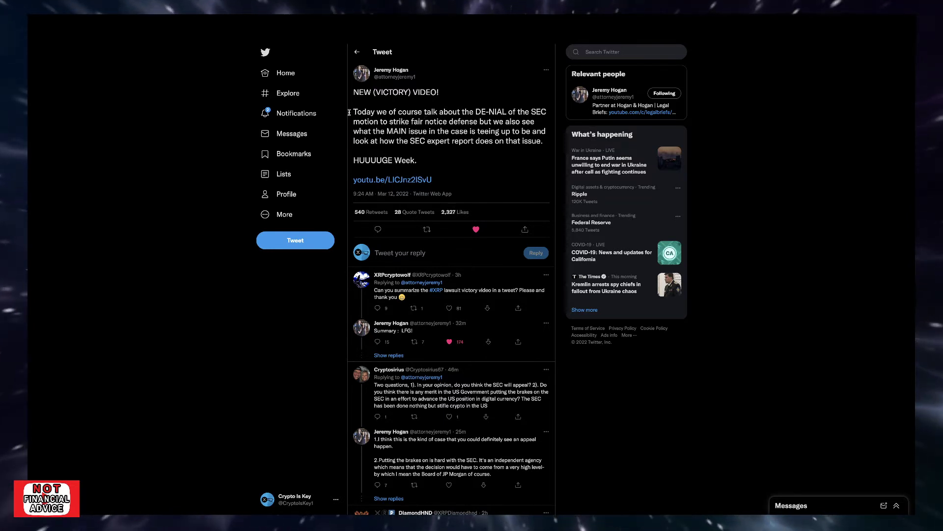
{"action": "mouse_move", "coordinate": [527, 145]}
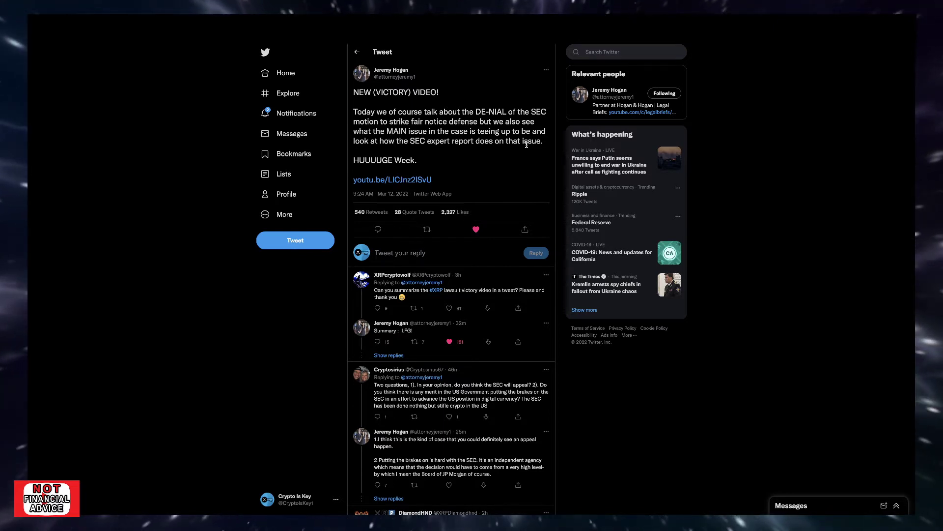
{"action": "mouse_move", "coordinate": [430, 132]}
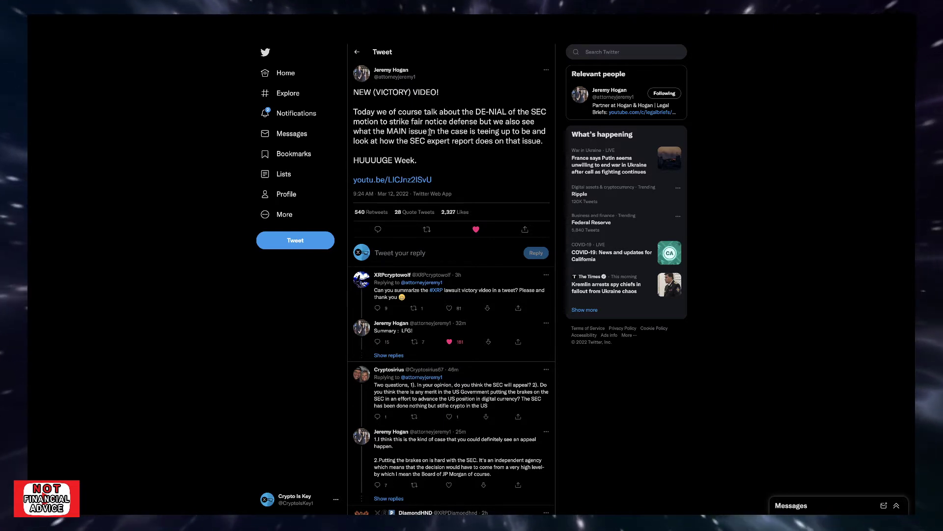
{"action": "mouse_move", "coordinate": [479, 119]}
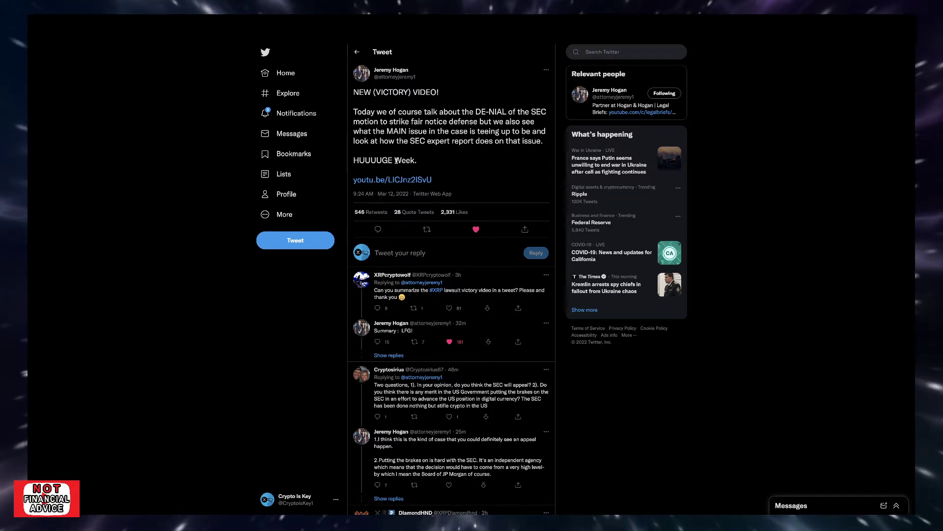
{"action": "mouse_move", "coordinate": [474, 164]}
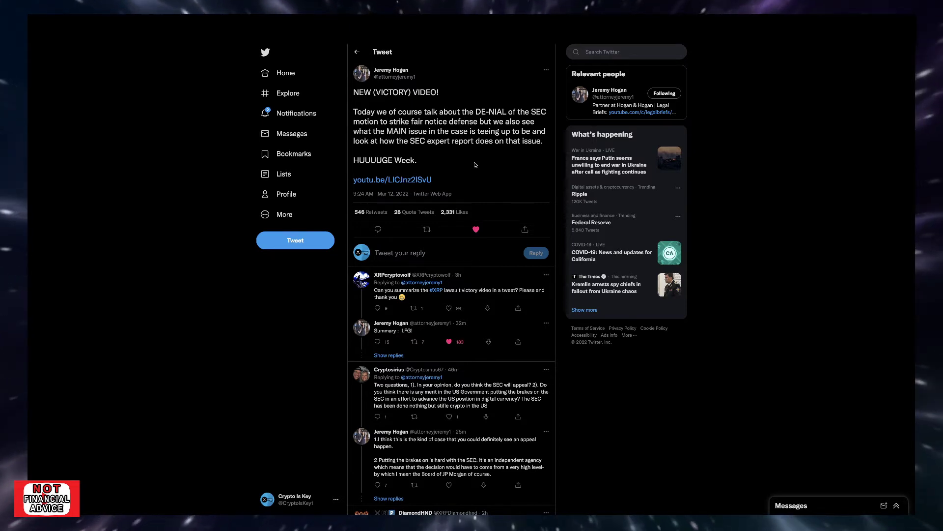
{"action": "mouse_move", "coordinate": [451, 133]}
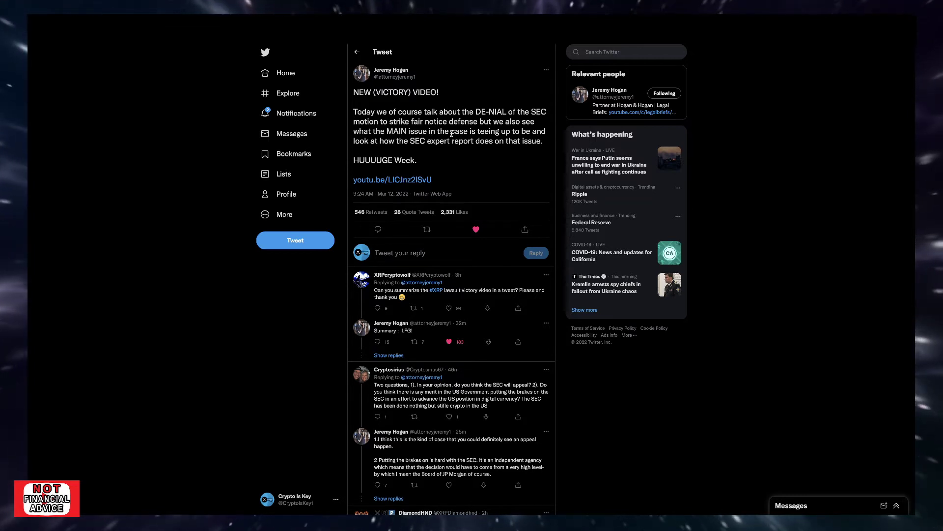
{"action": "left_click", "coordinate": [476, 229]}
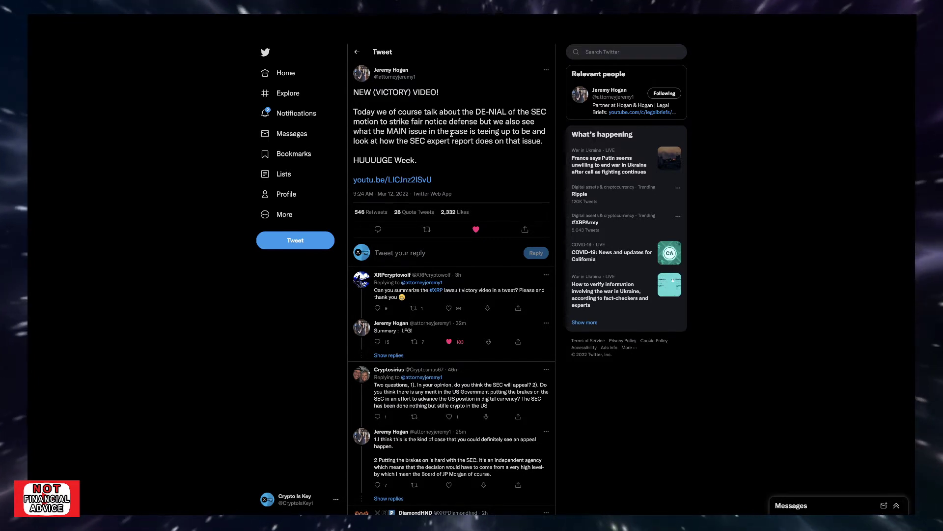
{"action": "mouse_move", "coordinate": [476, 127]}
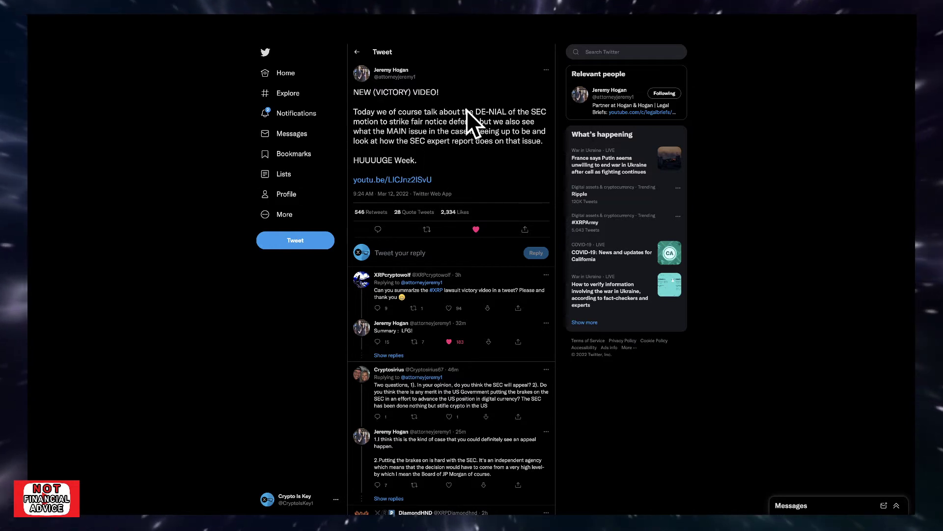
{"action": "mouse_move", "coordinate": [432, 193]}
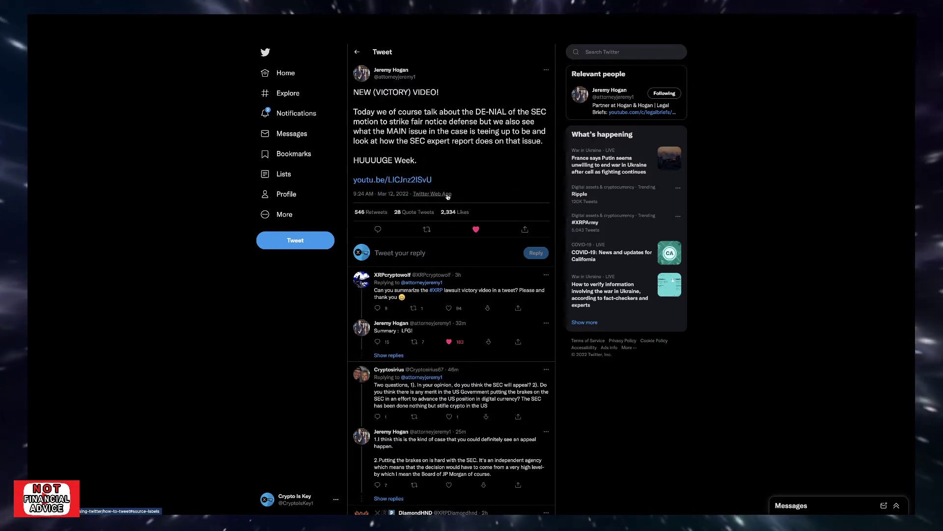
{"action": "mouse_move", "coordinate": [483, 175]}
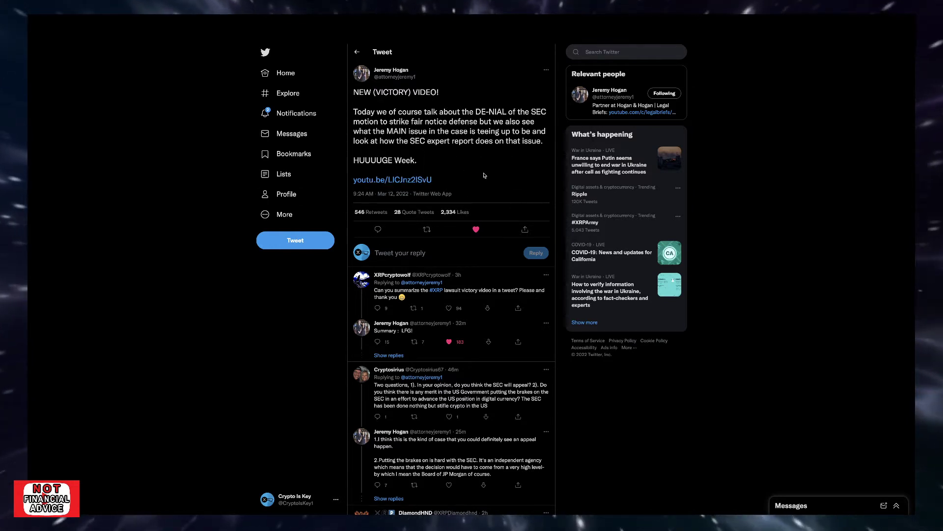
{"action": "mouse_move", "coordinate": [463, 190]}
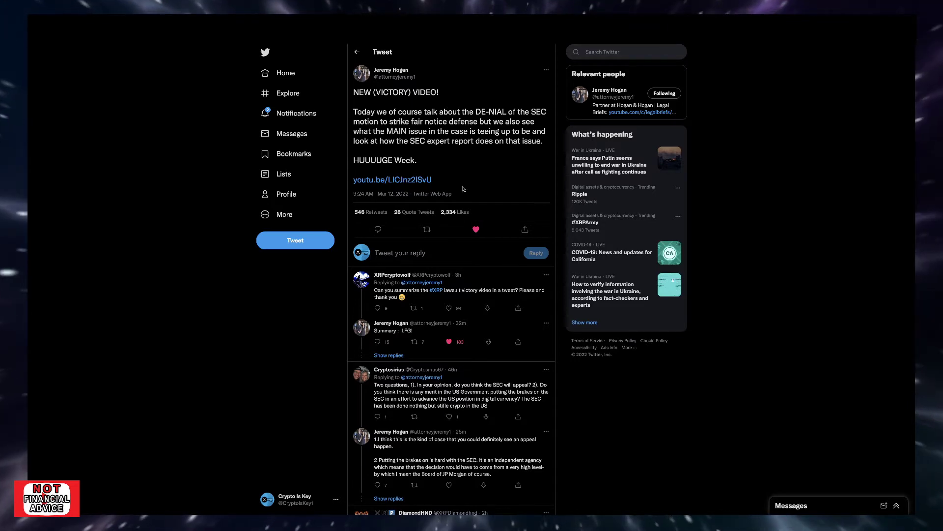
{"action": "scroll", "scroll_direction": "down", "scroll_amount": 3}
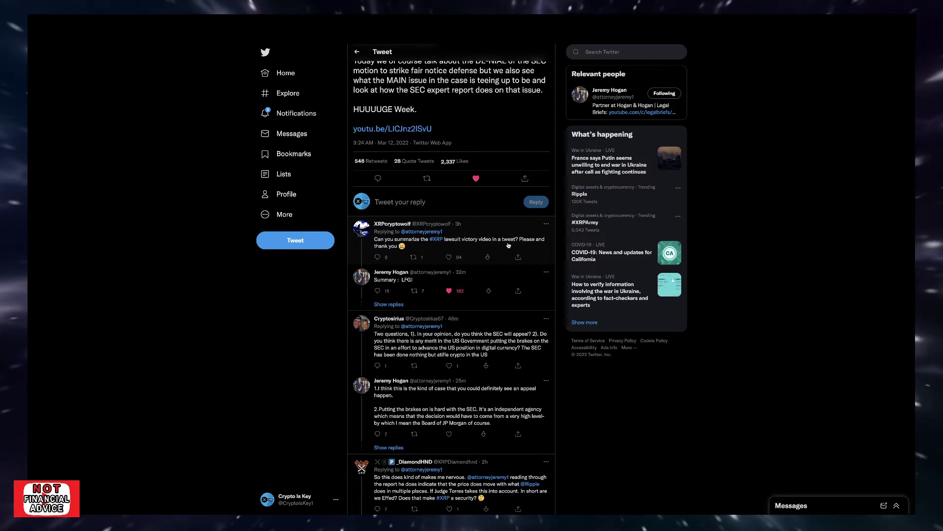
{"action": "scroll", "scroll_direction": "down", "scroll_amount": 3}
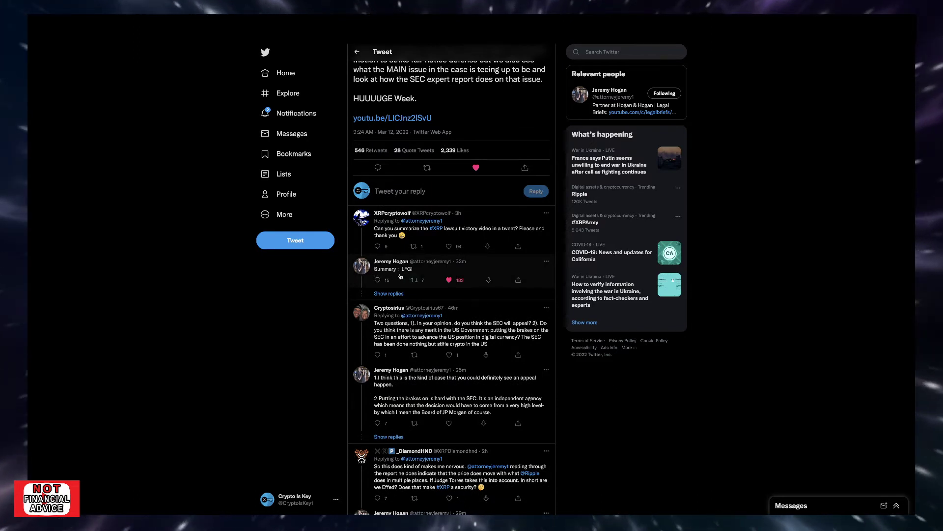
{"action": "mouse_move", "coordinate": [436, 272]}
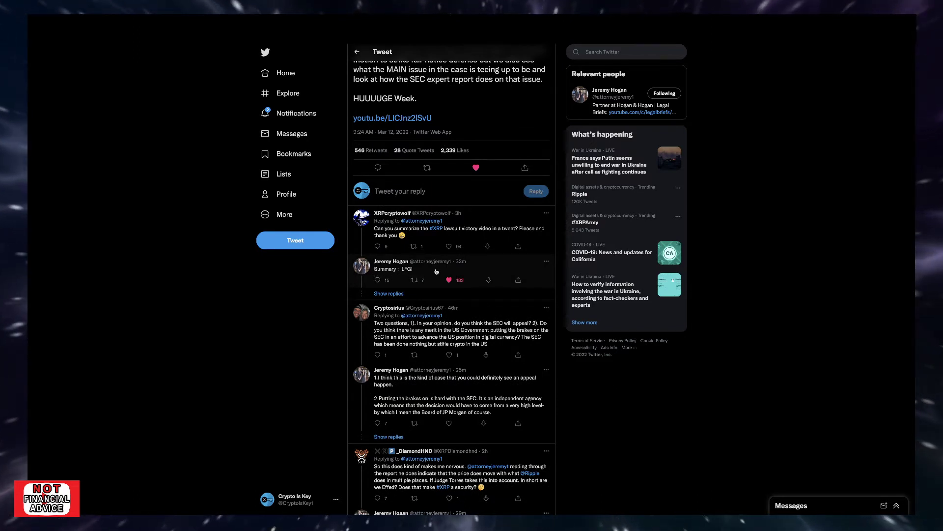
{"action": "scroll", "scroll_direction": "up", "scroll_amount": 3}
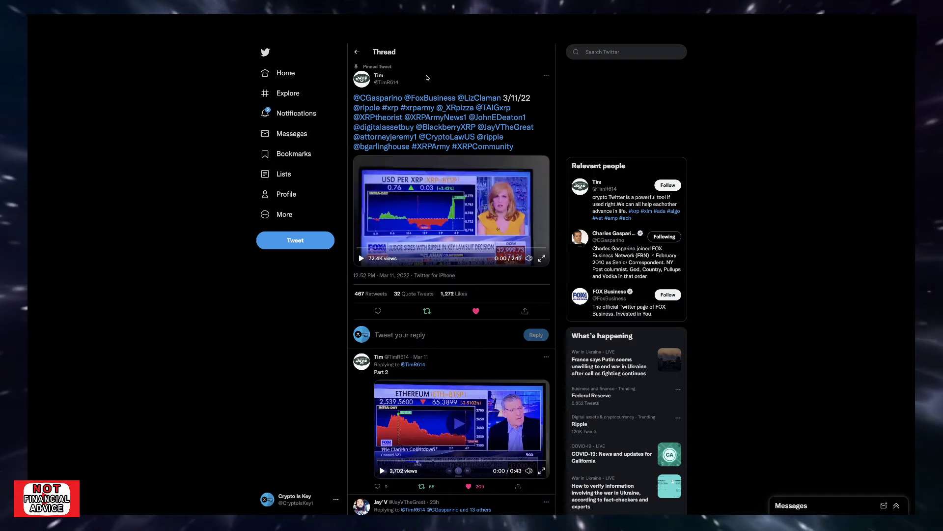
{"action": "mouse_move", "coordinate": [434, 276]}
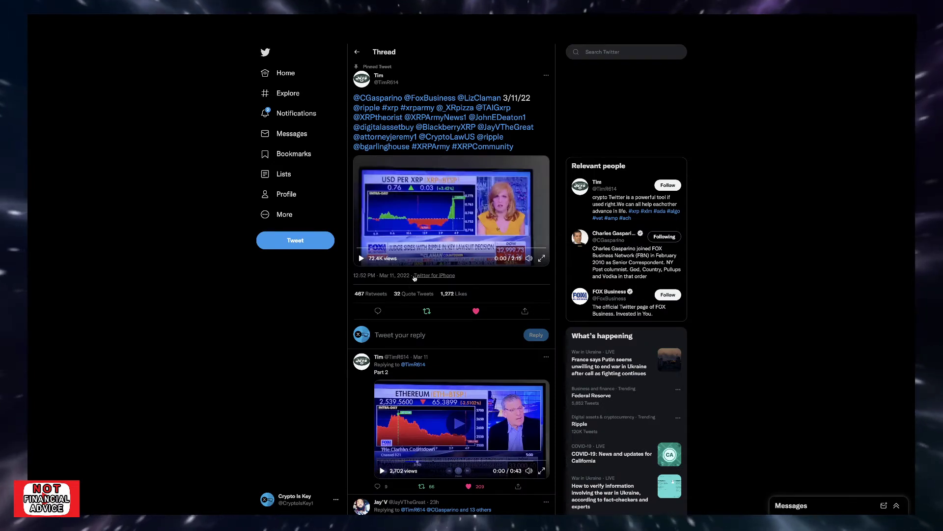
{"action": "mouse_move", "coordinate": [381, 209]}
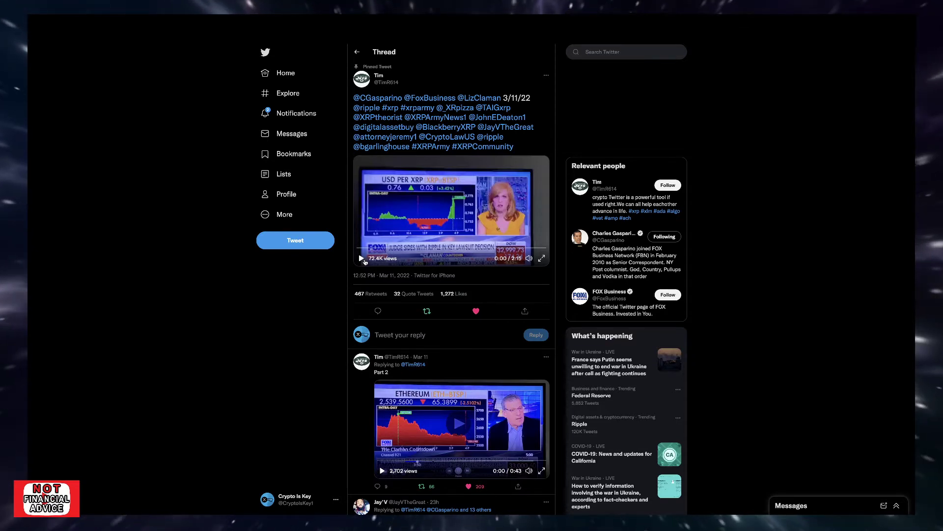
Start the pinned tweet's Fox Business clip on Ripple and the SEC claims and let it play
{"action": "left_click", "coordinate": [361, 258]}
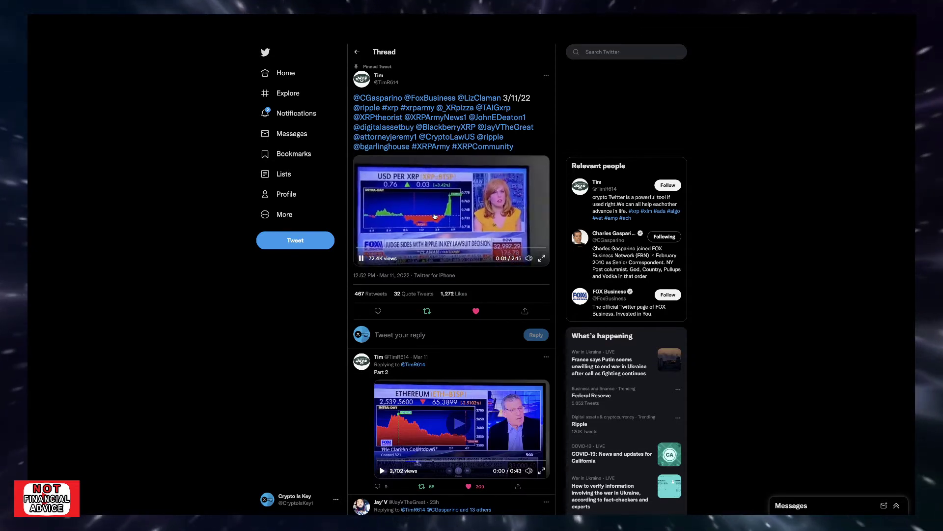
{"action": "left_click", "coordinate": [541, 258]}
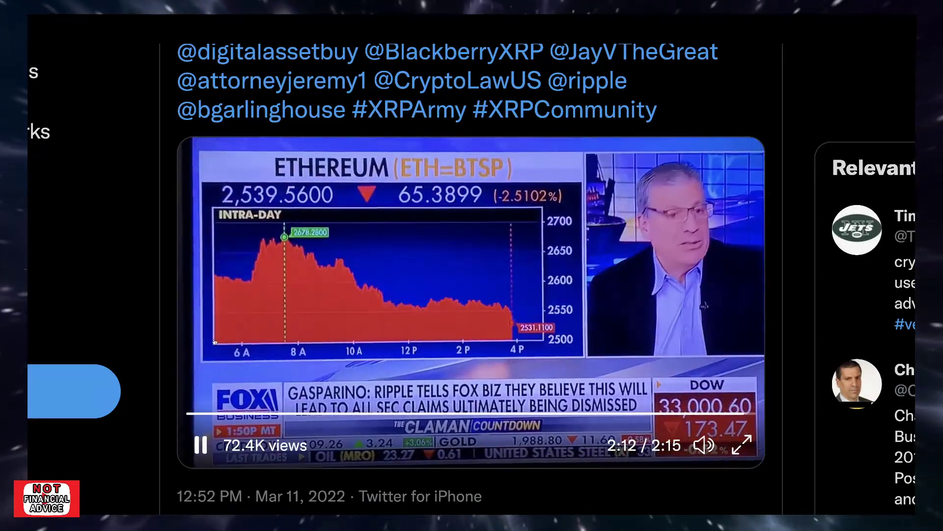
Scroll to the Part 2 reply and play its Fox Business XRP chart clip through its 43 seconds
{"action": "scroll", "scroll_direction": "down", "scroll_amount": 3}
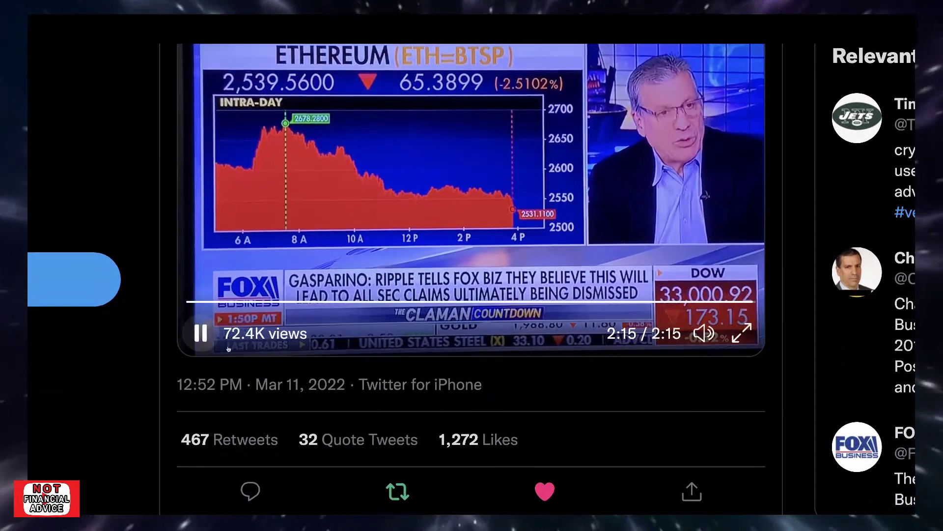
{"action": "scroll", "scroll_direction": "down", "scroll_amount": 3}
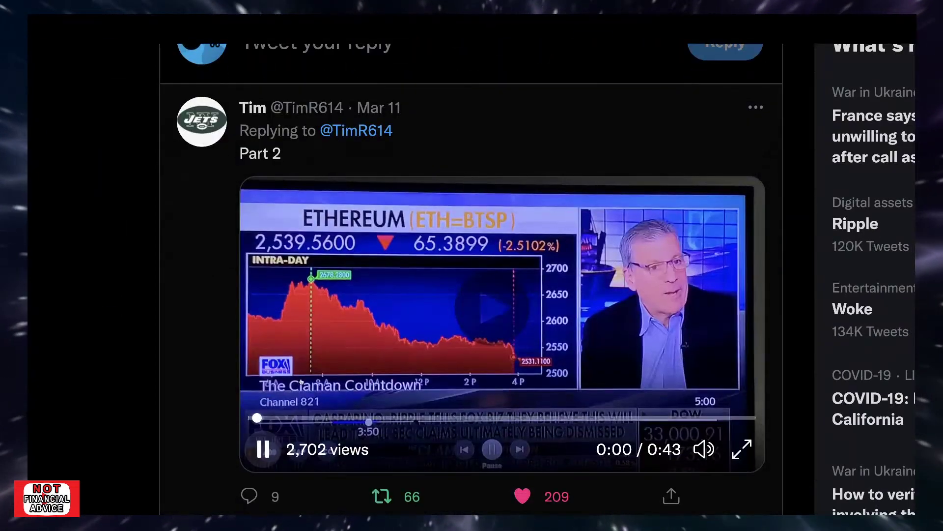
{"action": "scroll", "scroll_direction": "down", "scroll_amount": 3}
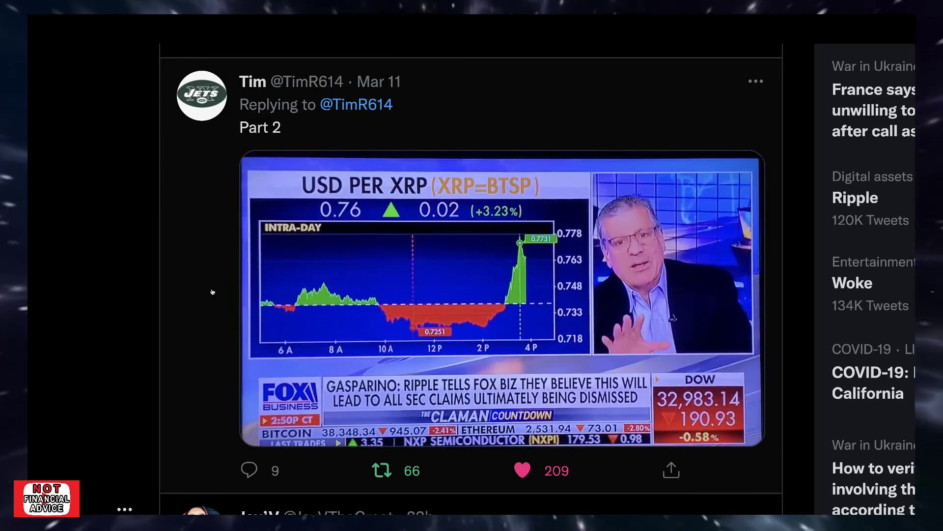
{"action": "left_click", "coordinate": [471, 295]}
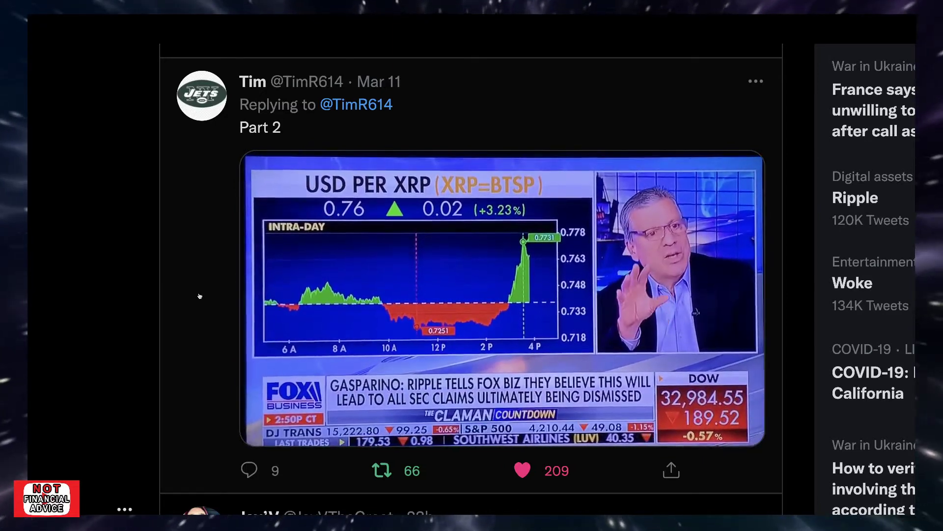
{"action": "scroll", "scroll_direction": "down", "scroll_amount": 3}
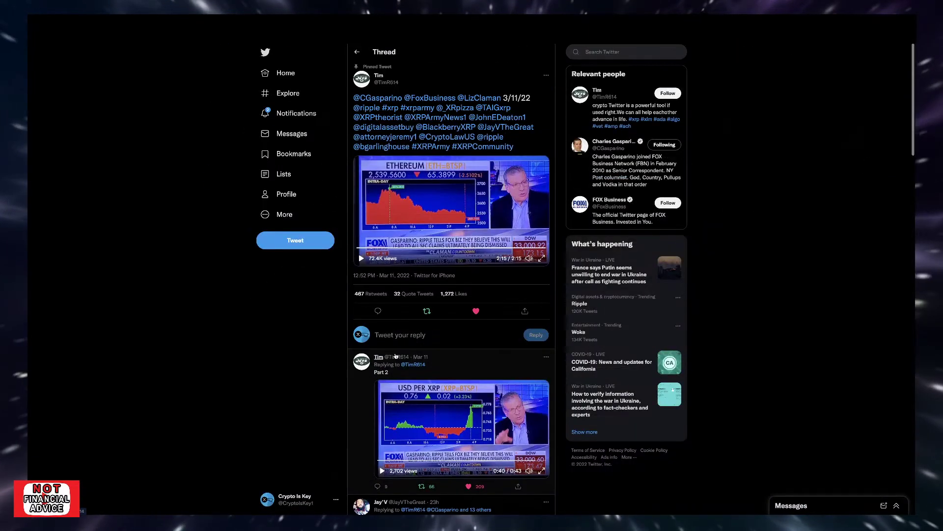
{"action": "mouse_move", "coordinate": [380, 356]}
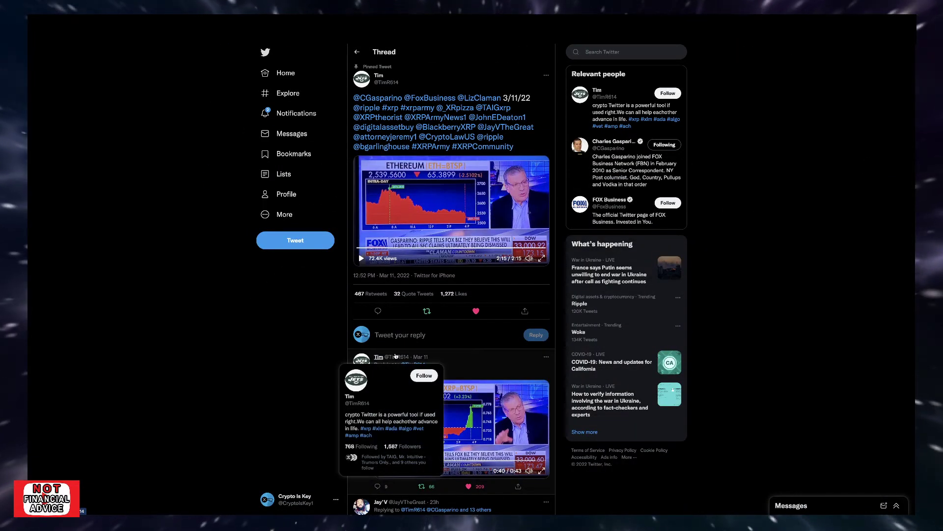
{"action": "mouse_move", "coordinate": [325, 389]}
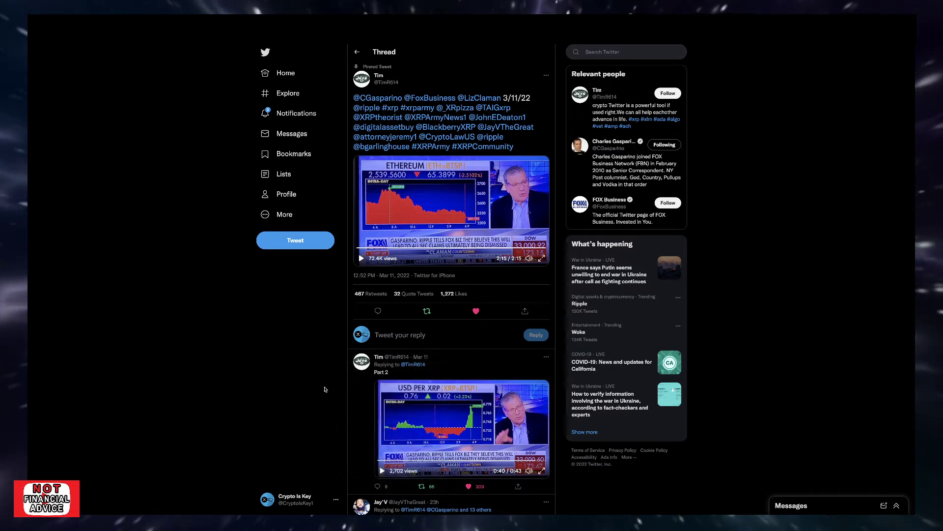
{"action": "mouse_move", "coordinate": [267, 272]}
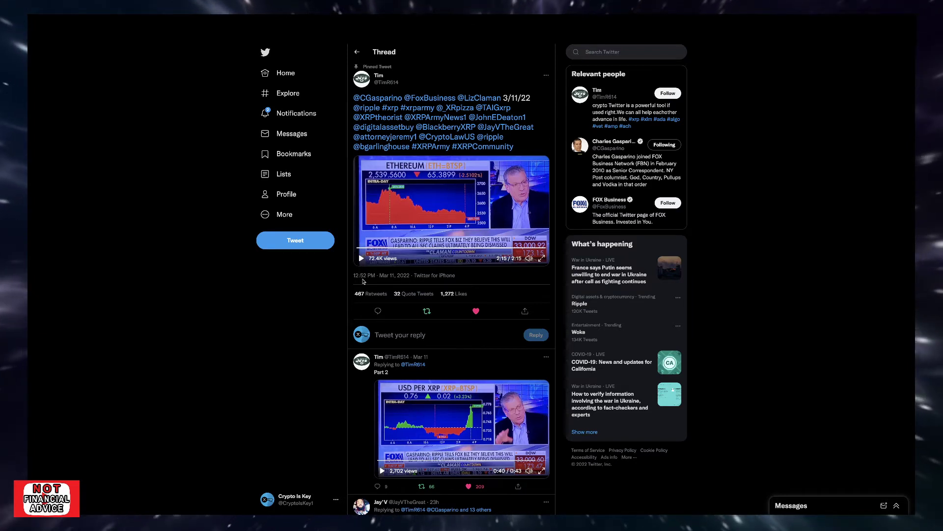
{"action": "mouse_move", "coordinate": [315, 277]}
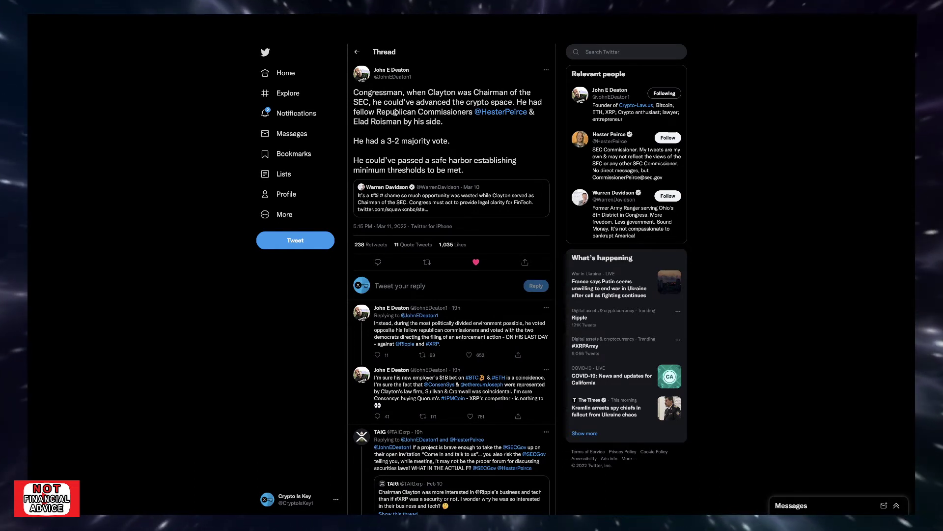
{"action": "mouse_move", "coordinate": [502, 112]}
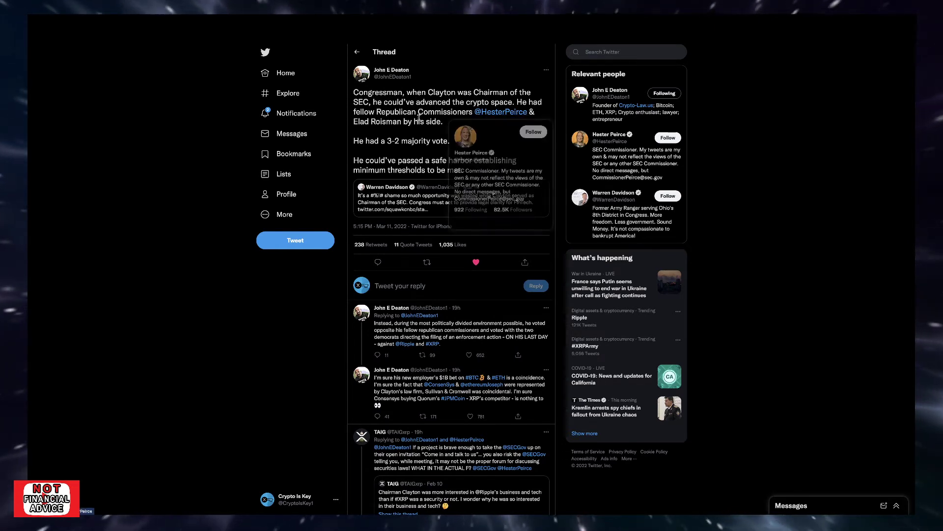
{"action": "mouse_move", "coordinate": [521, 122]}
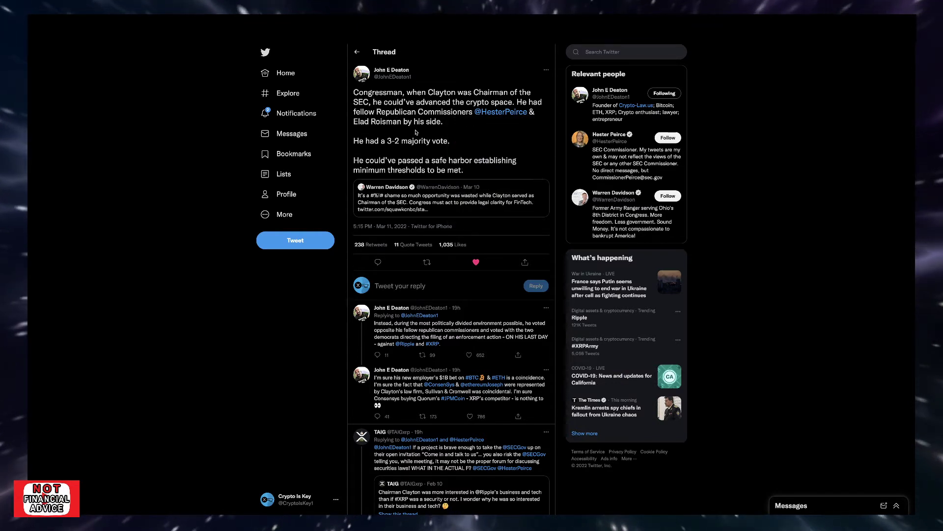
{"action": "mouse_move", "coordinate": [393, 149]}
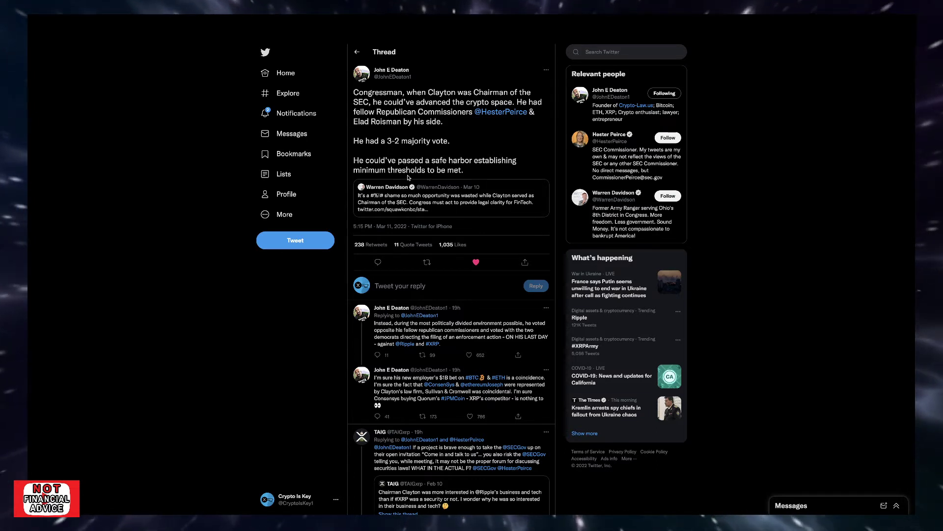
Scroll the replies to reach the one urging no free pass for Bill and Jay
{"action": "scroll", "scroll_direction": "down", "scroll_amount": 3}
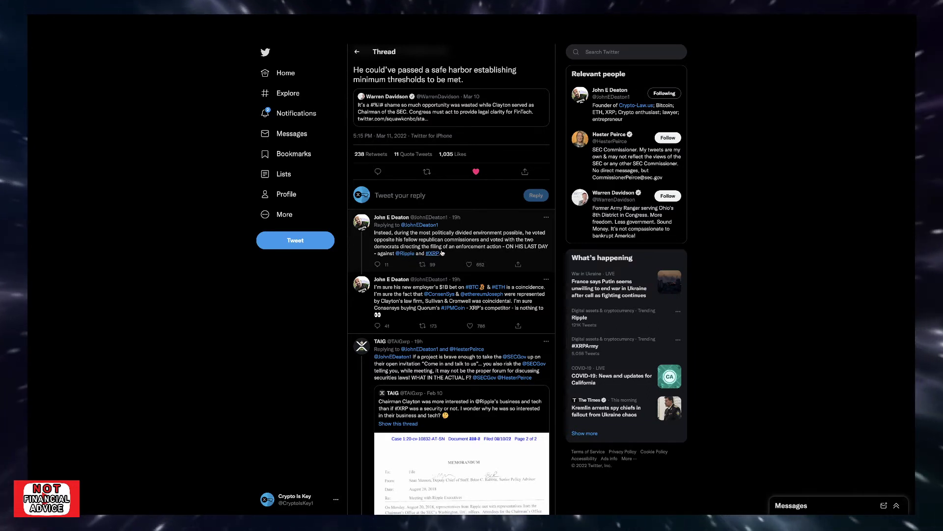
{"action": "mouse_move", "coordinate": [514, 253]}
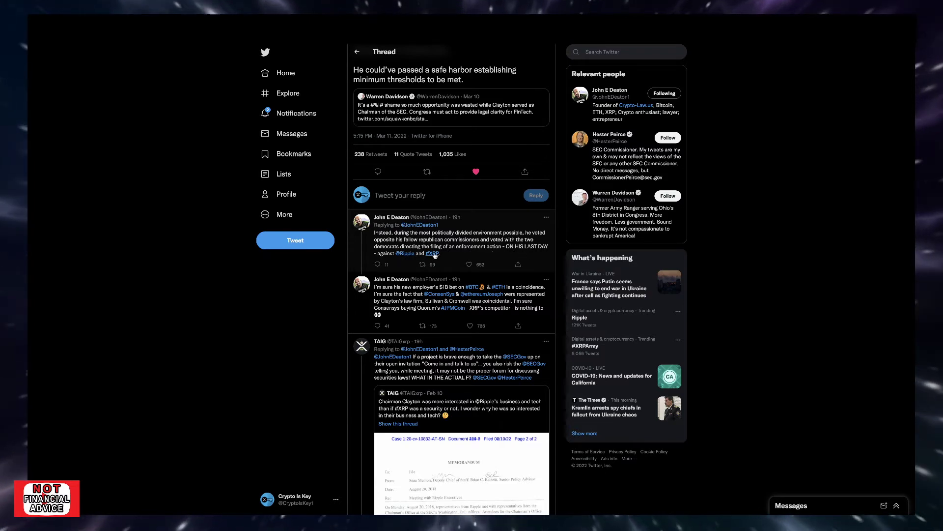
{"action": "scroll", "scroll_direction": "down", "scroll_amount": 3}
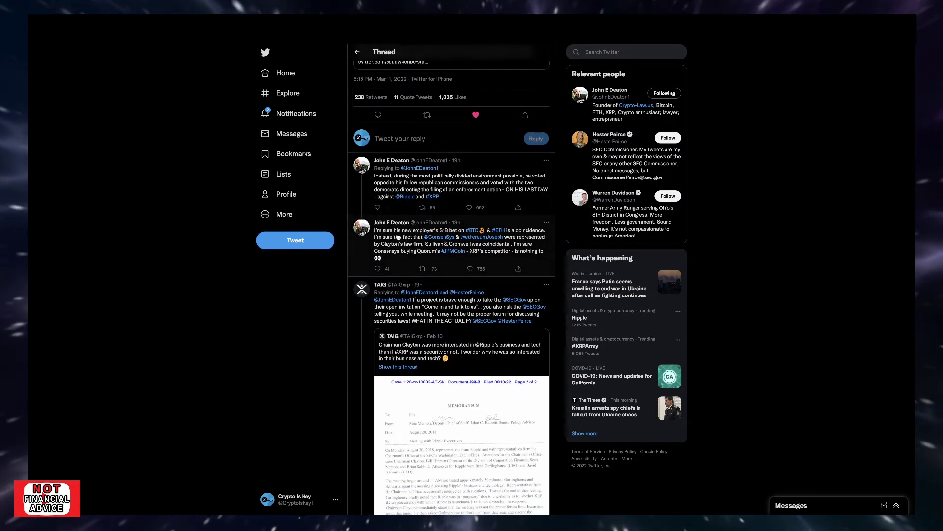
{"action": "mouse_move", "coordinate": [439, 237]}
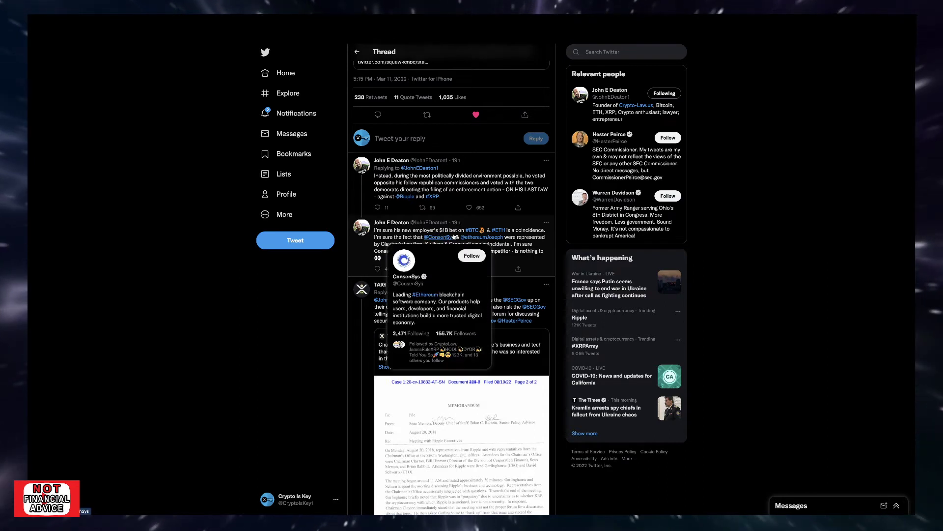
{"action": "mouse_move", "coordinate": [510, 235]}
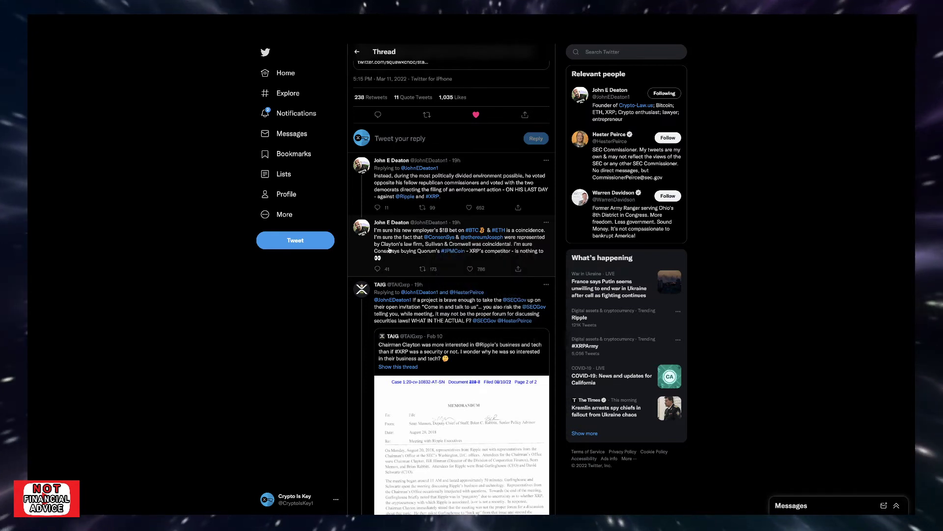
{"action": "mouse_move", "coordinate": [453, 252]}
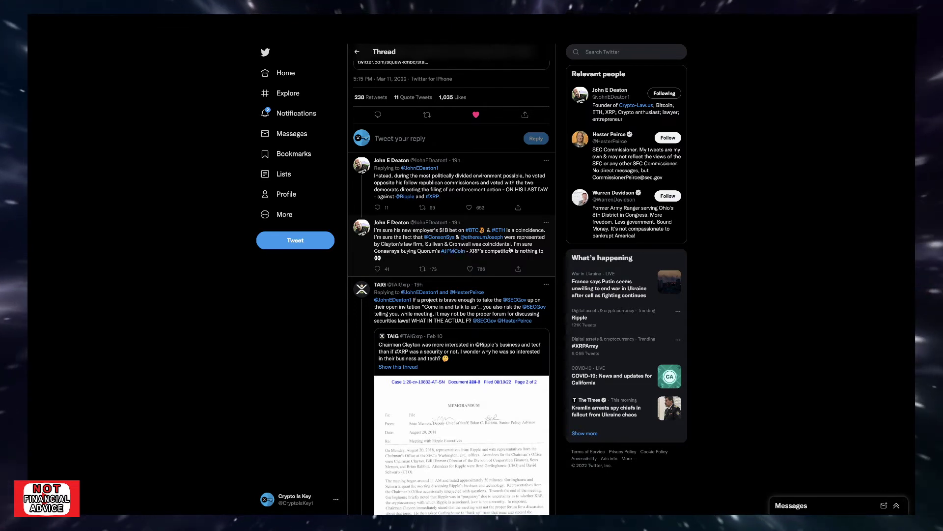
{"action": "mouse_move", "coordinate": [446, 262]}
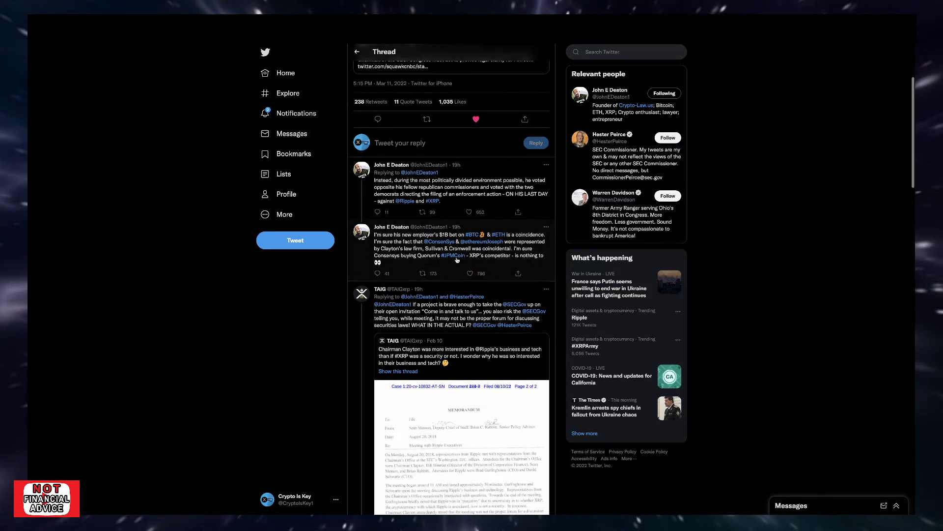
{"action": "scroll", "scroll_direction": "up", "scroll_amount": 3}
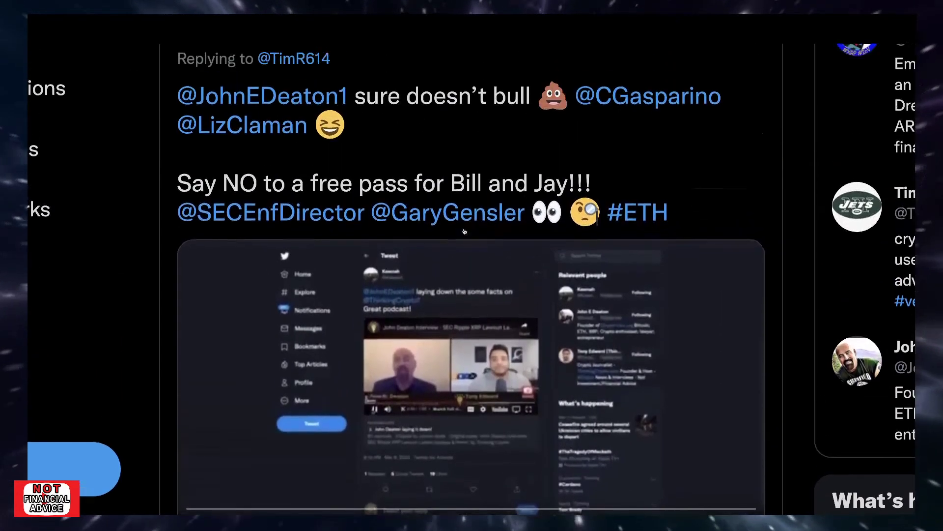
Navigate from the conversation to Jeremy Hogan's NEW (VICTORY) VIDEO! tweet about the fair notice defense ruling
{"action": "scroll", "scroll_direction": "down", "scroll_amount": 3}
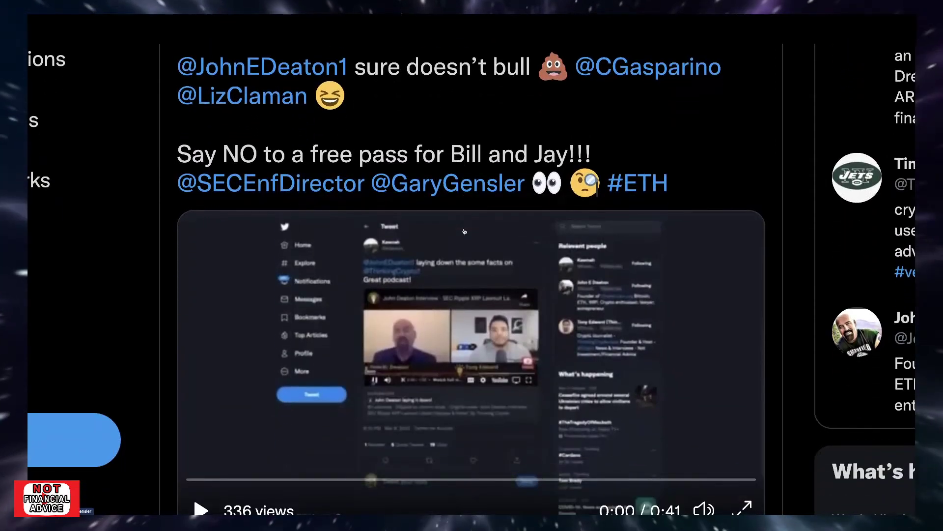
{"action": "scroll", "scroll_direction": "down", "scroll_amount": 3}
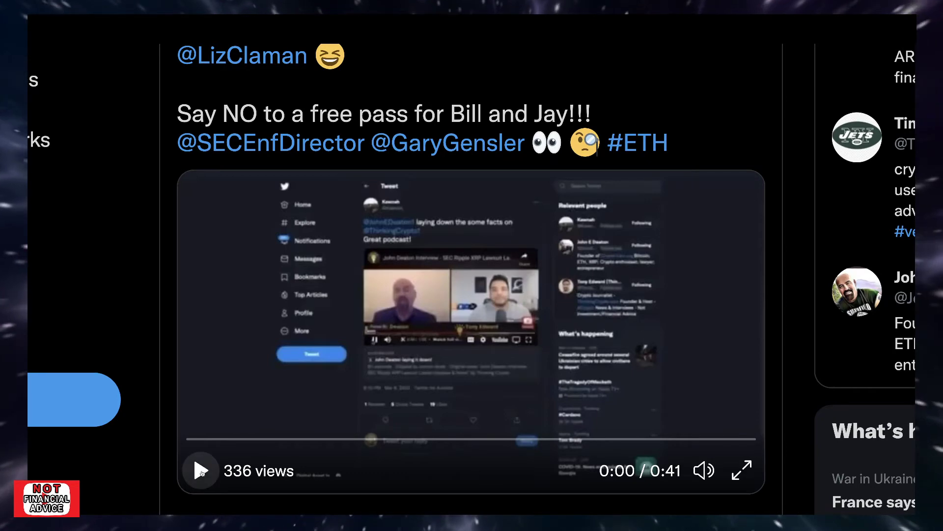
{"action": "left_click", "coordinate": [200, 470]}
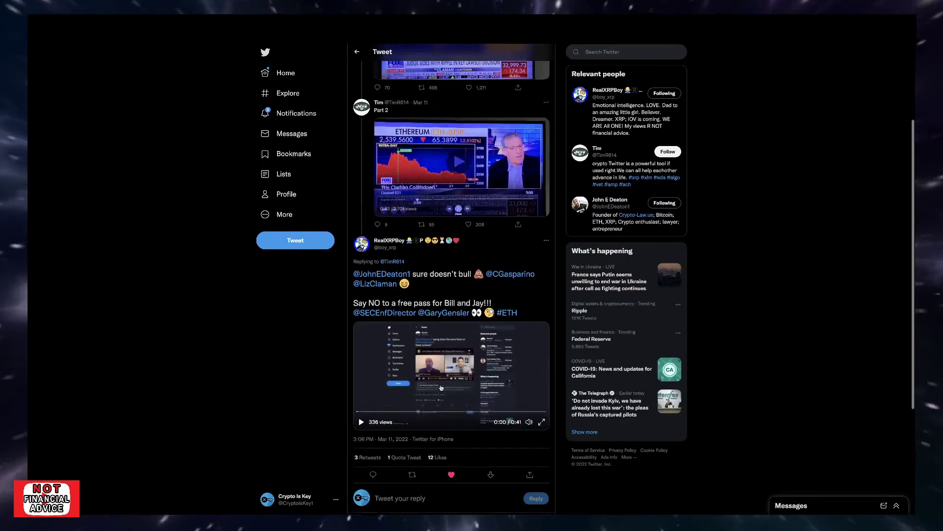
{"action": "scroll", "scroll_direction": "up", "scroll_amount": 3}
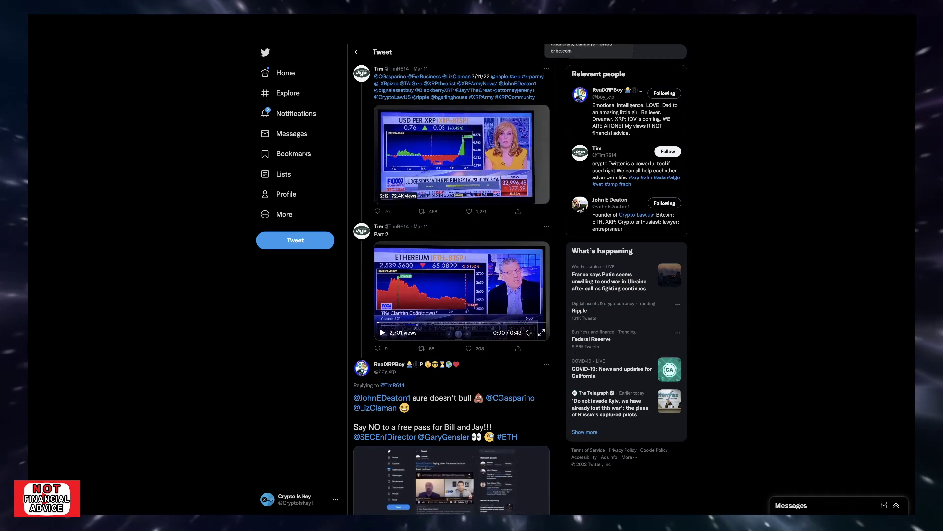
{"action": "left_click", "coordinate": [609, 49]}
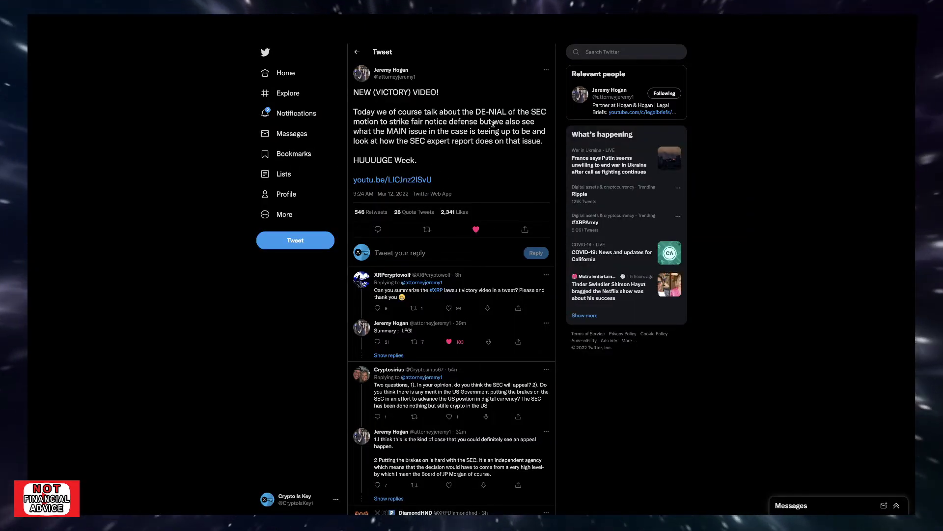
{"action": "mouse_move", "coordinate": [497, 71]}
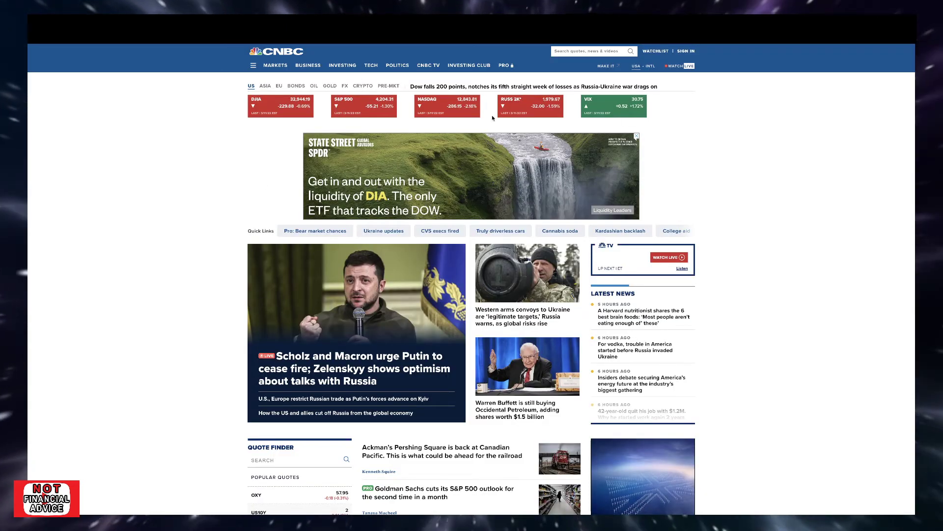
{"action": "mouse_move", "coordinate": [352, 114]}
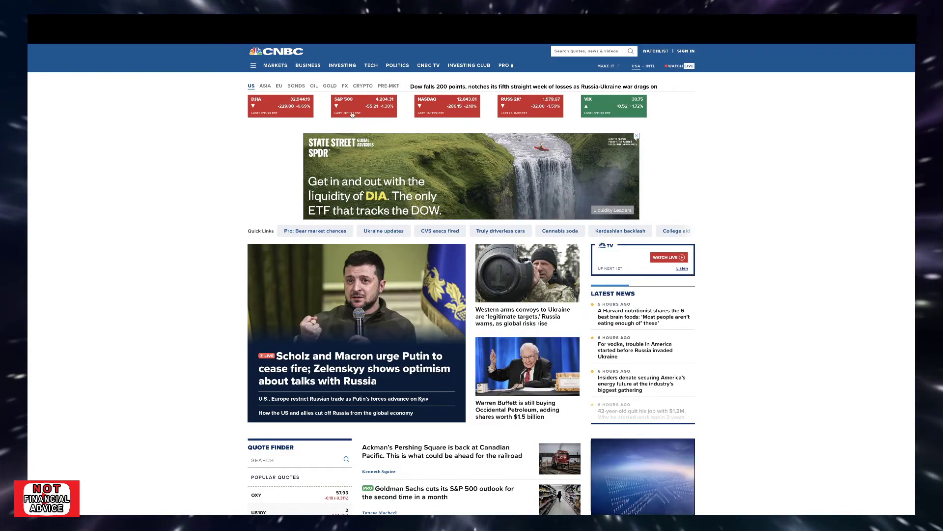
{"action": "mouse_move", "coordinate": [425, 115]}
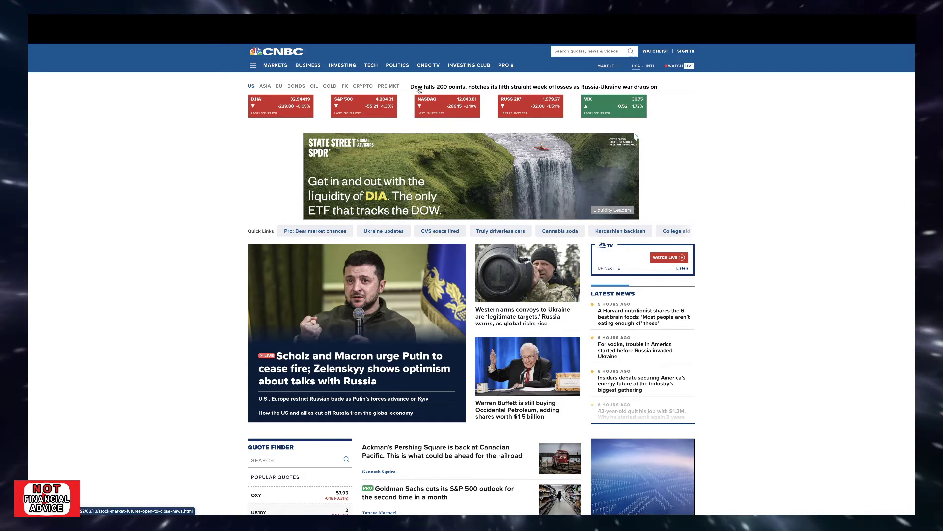
Scroll the CNBC homepage past the market index tickers to the top headlines
{"action": "scroll", "scroll_direction": "down", "scroll_amount": 3}
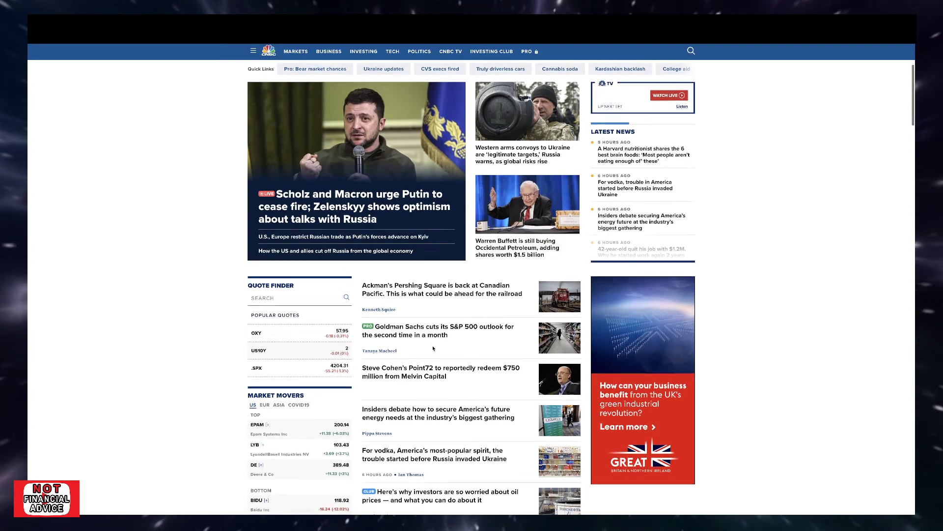
{"action": "scroll", "scroll_direction": "down", "scroll_amount": 3}
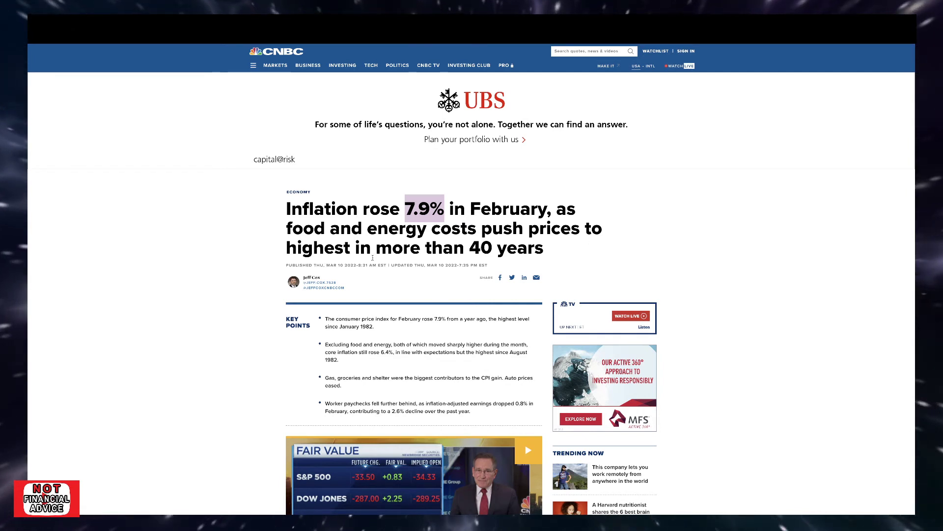
Scroll down toward the February 7.9% inflation headline on CNBC
{"action": "scroll", "scroll_direction": "down", "scroll_amount": 3}
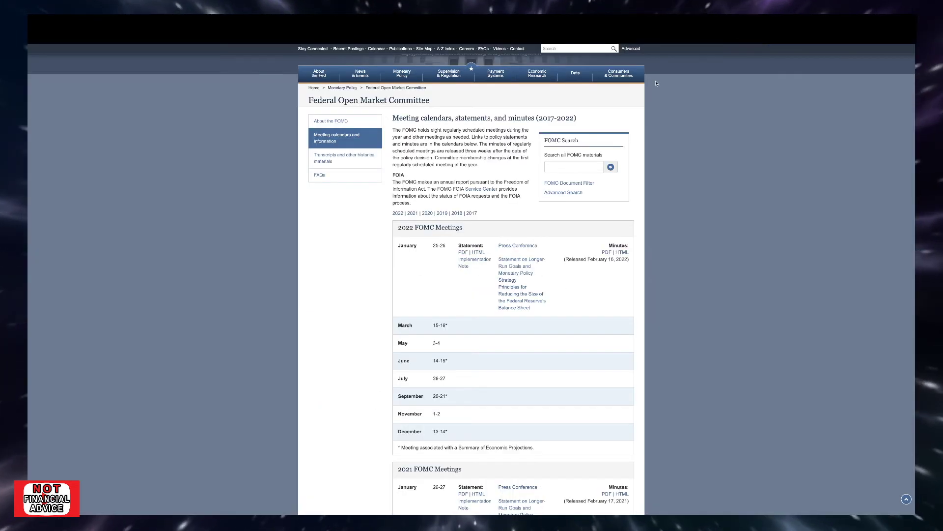
Scroll the FOMC calendars page to the January 2022 meeting statements and minutes
{"action": "scroll", "scroll_direction": "up", "scroll_amount": 3}
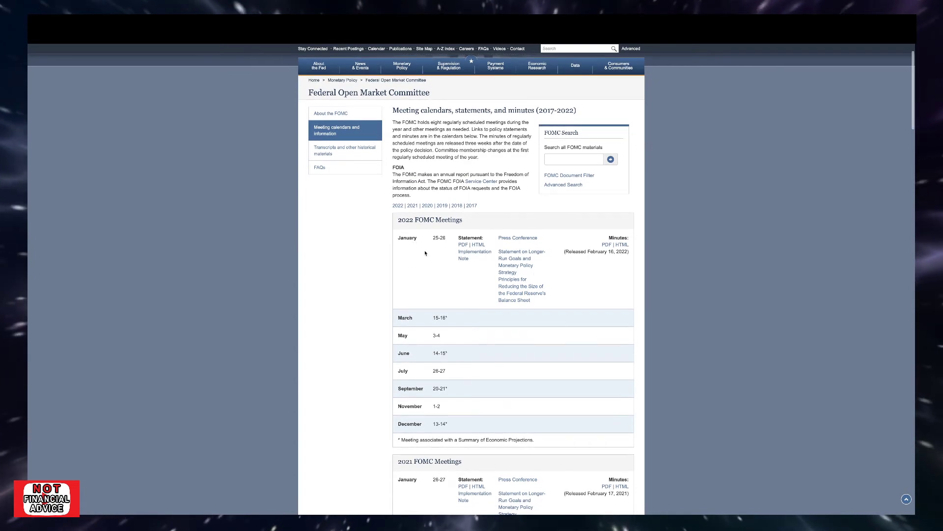
{"action": "mouse_move", "coordinate": [451, 334]}
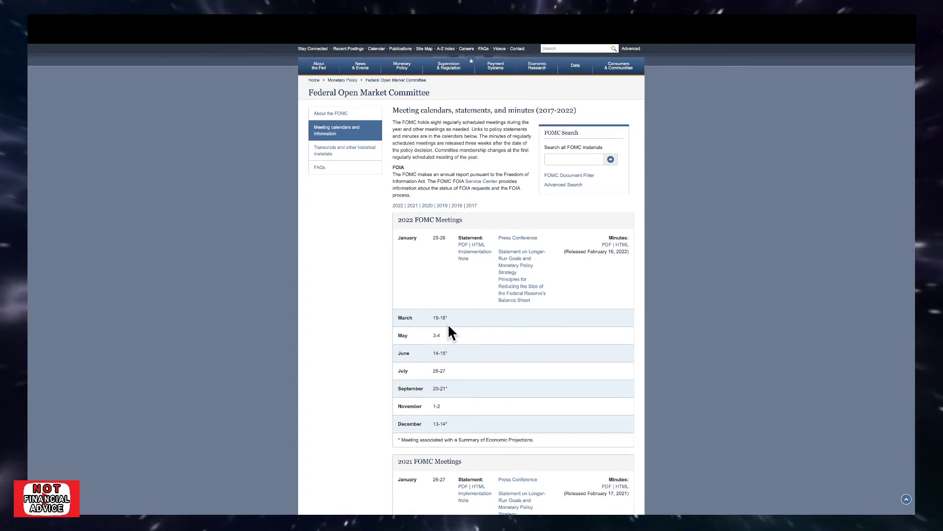
{"action": "mouse_move", "coordinate": [448, 317]}
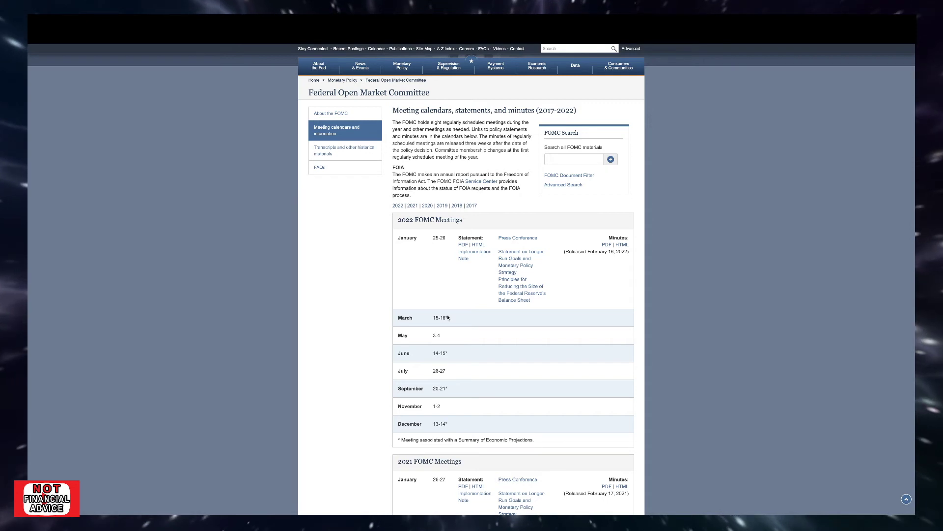
{"action": "mouse_move", "coordinate": [409, 320]}
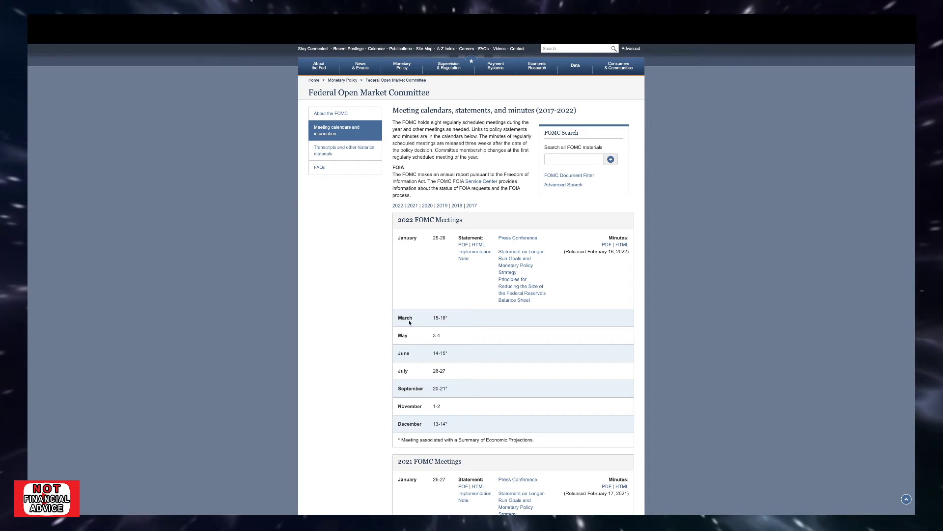
{"action": "mouse_move", "coordinate": [459, 325]}
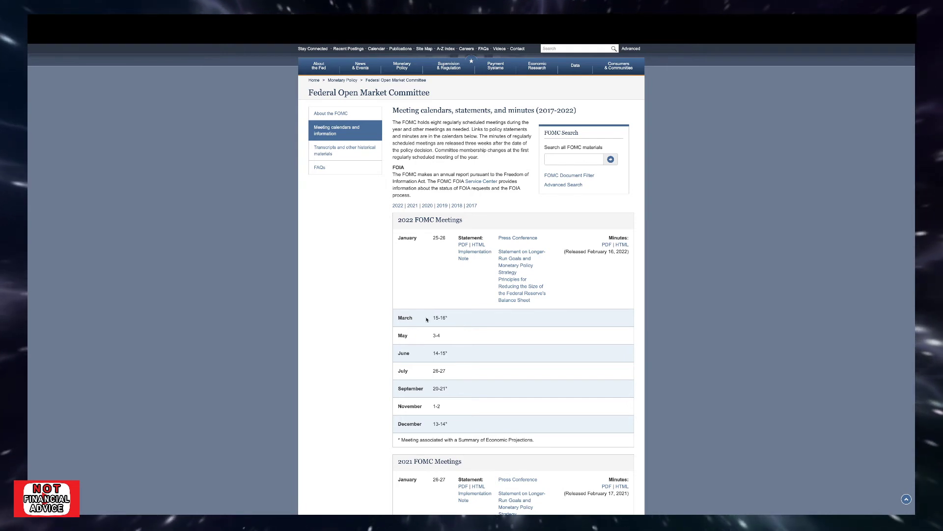
{"action": "mouse_move", "coordinate": [411, 339]}
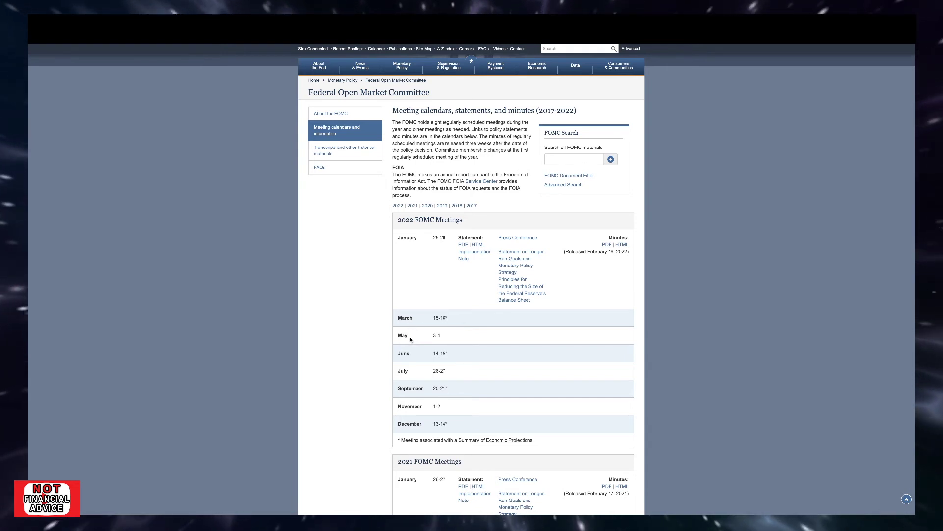
{"action": "mouse_move", "coordinate": [457, 359]}
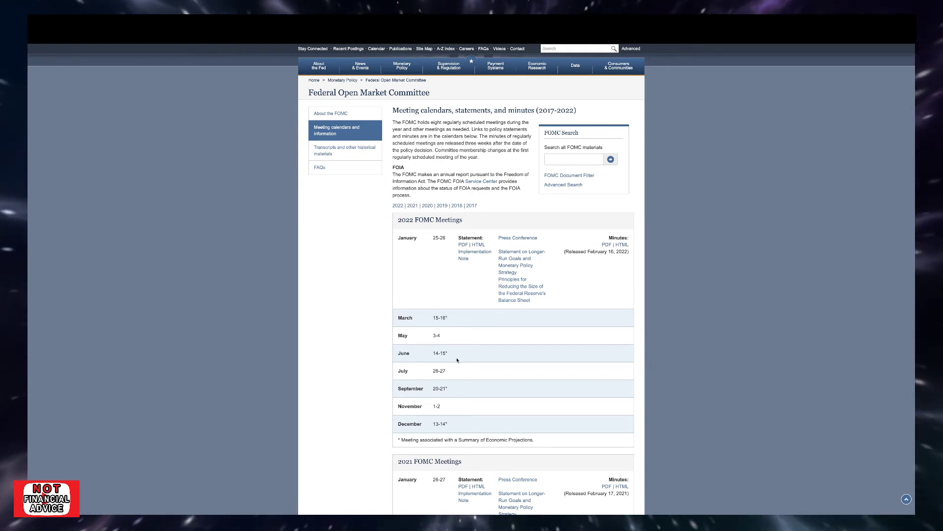
{"action": "mouse_move", "coordinate": [439, 415]}
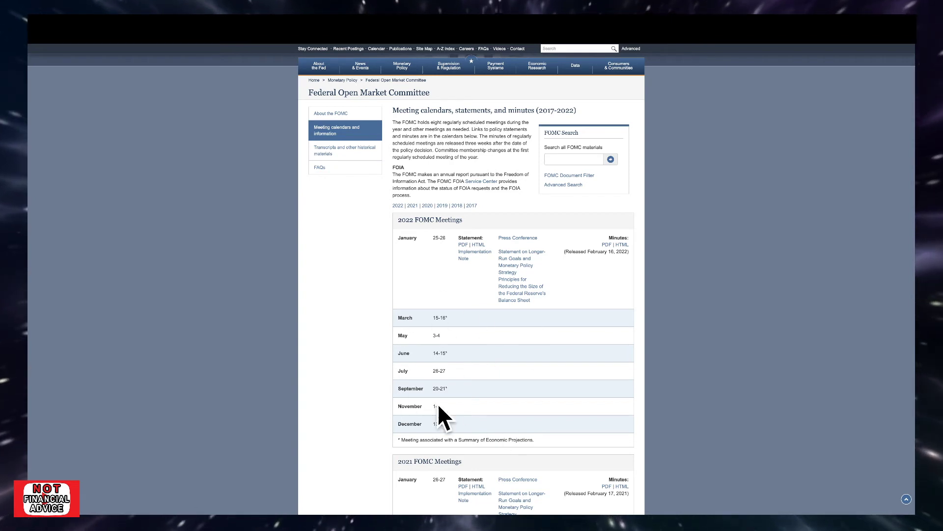
{"action": "mouse_move", "coordinate": [505, 329]}
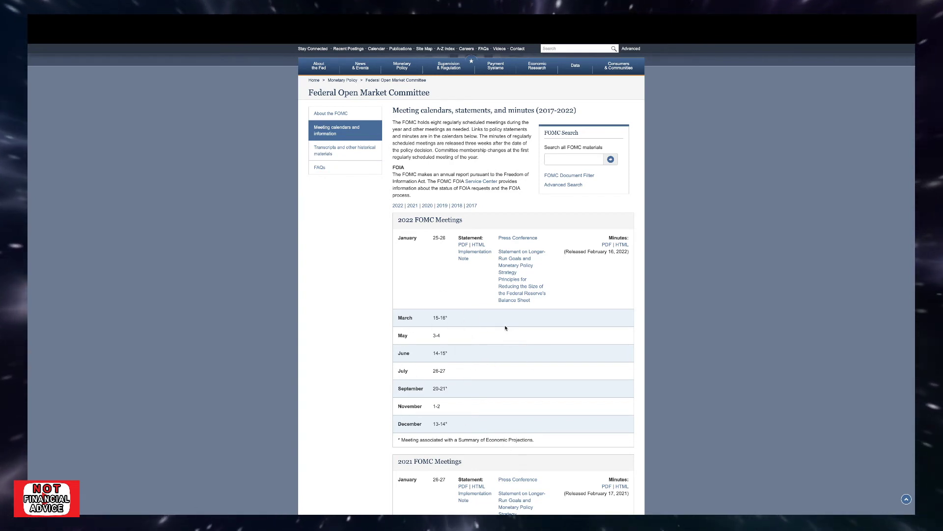
{"action": "mouse_move", "coordinate": [674, 55]}
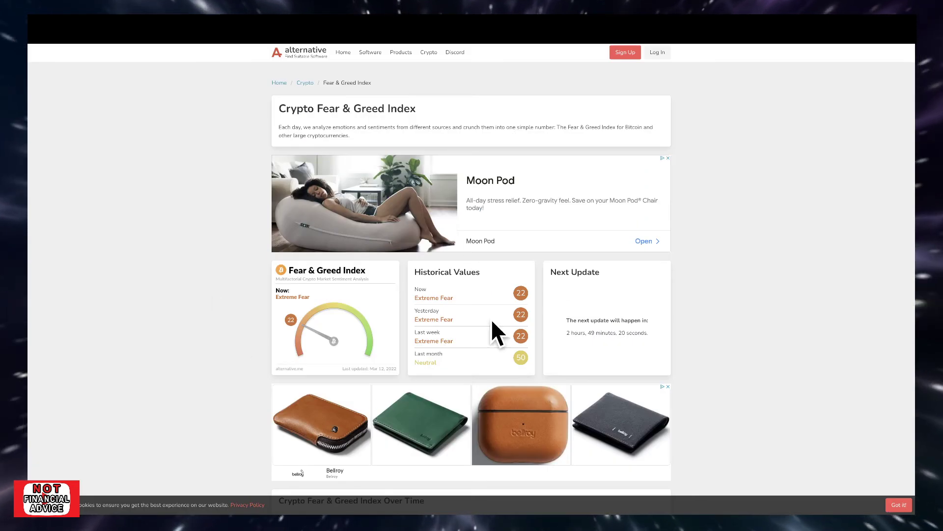
{"action": "mouse_move", "coordinate": [362, 324]}
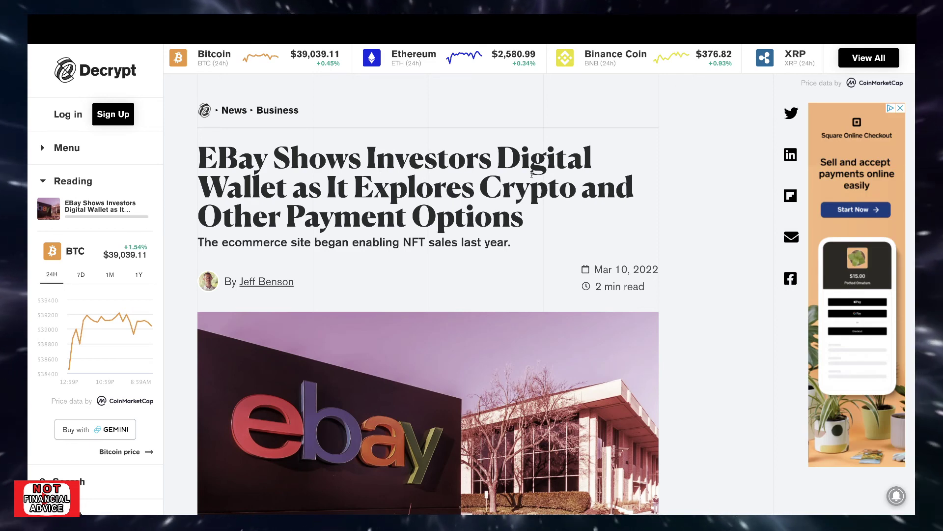
{"action": "mouse_move", "coordinate": [608, 208]}
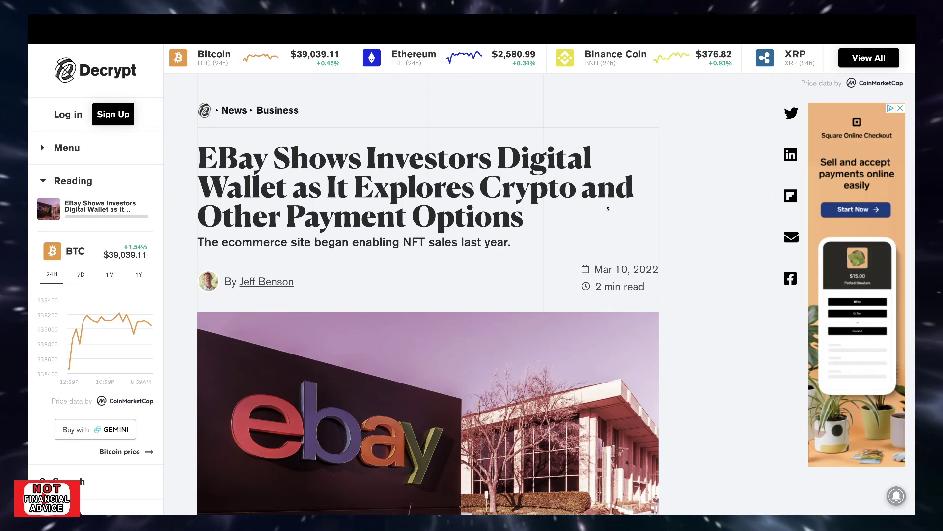
{"action": "mouse_move", "coordinate": [385, 254]}
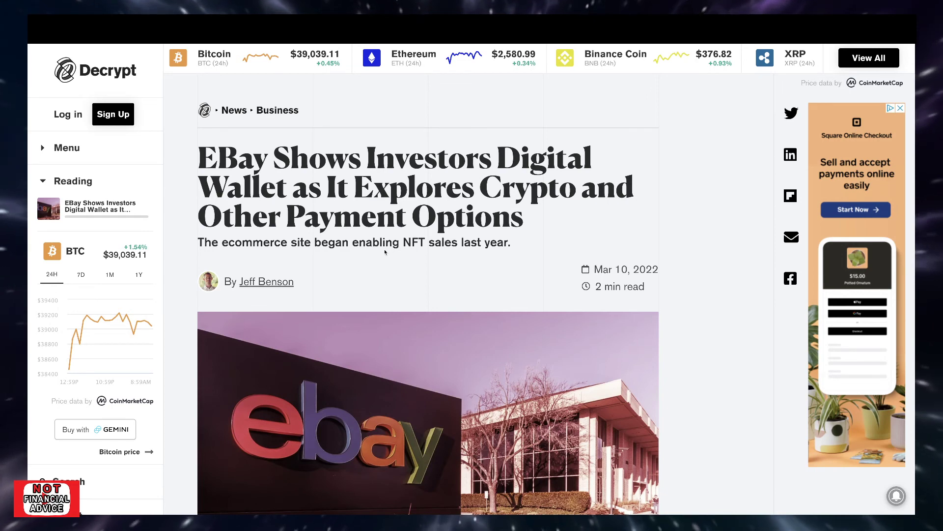
{"action": "mouse_move", "coordinate": [511, 256]}
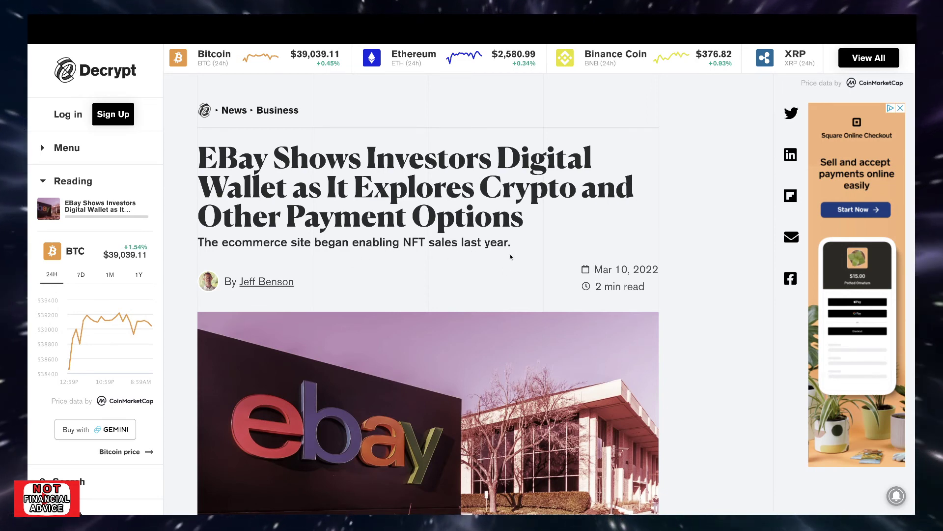
Scroll the Decrypt eBay digital wallet article slightly past the headline and back
{"action": "scroll", "scroll_direction": "down", "scroll_amount": 3}
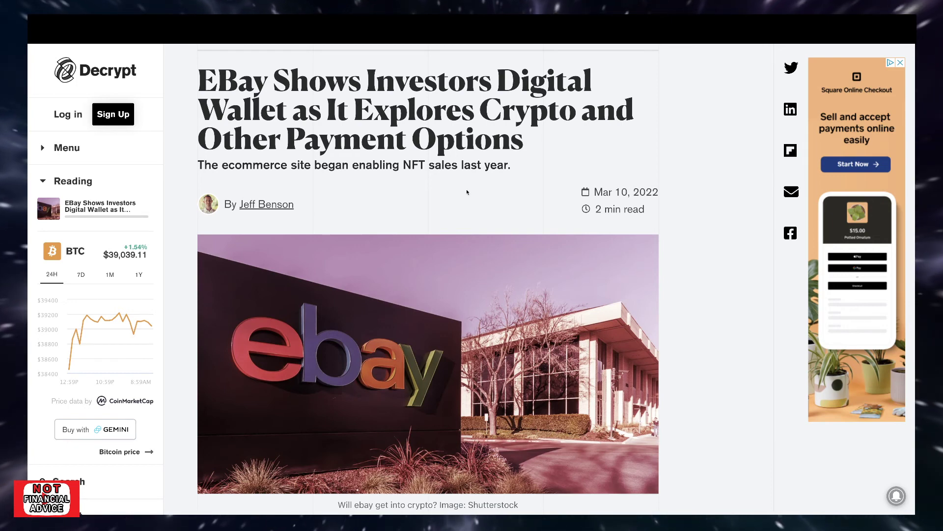
{"action": "scroll", "scroll_direction": "up", "scroll_amount": 3}
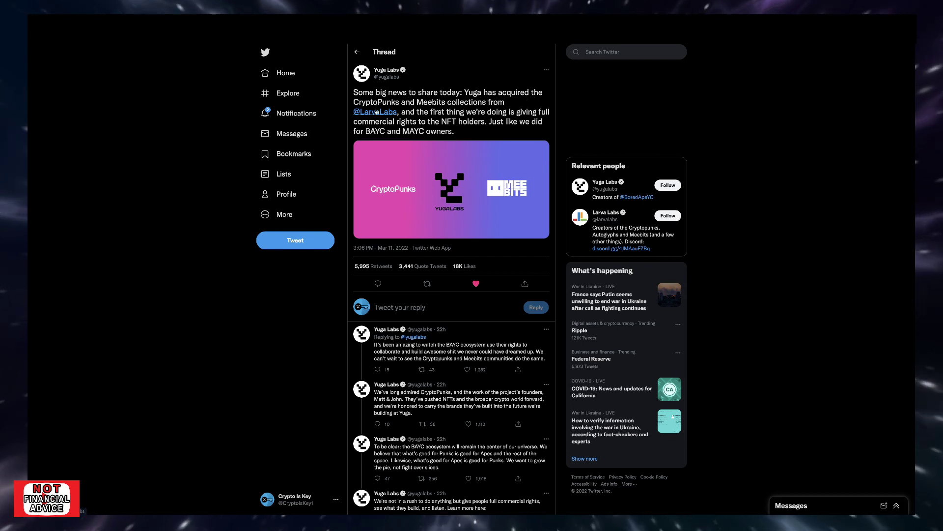
{"action": "mouse_move", "coordinate": [475, 106]}
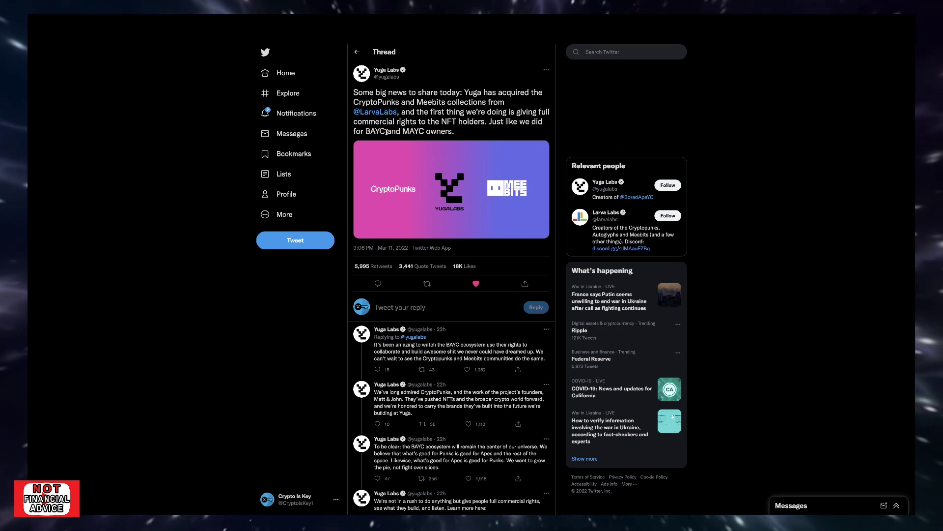
{"action": "mouse_move", "coordinate": [544, 130]}
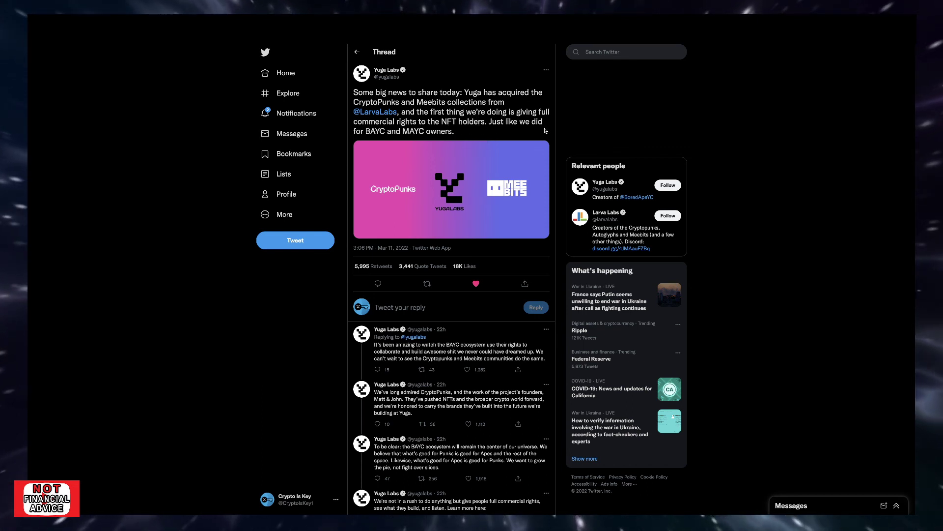
{"action": "mouse_move", "coordinate": [409, 135]}
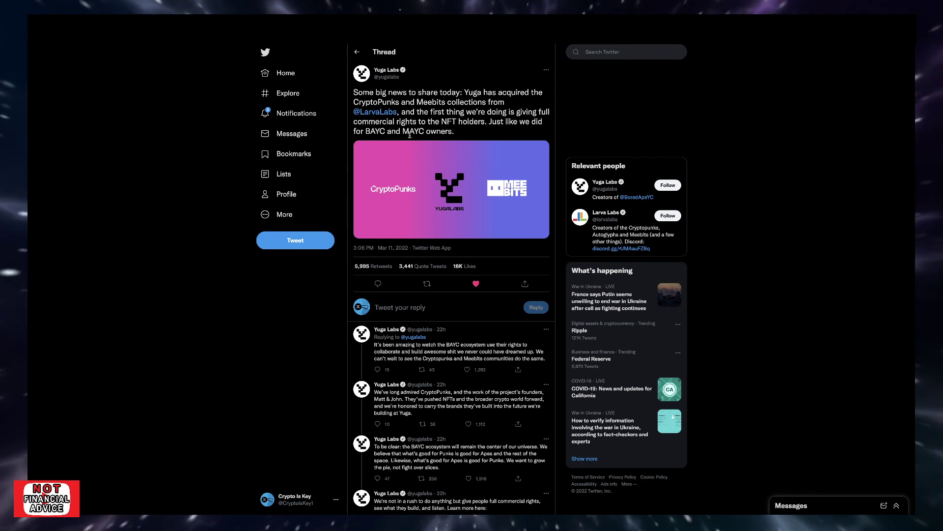
{"action": "mouse_move", "coordinate": [498, 145]}
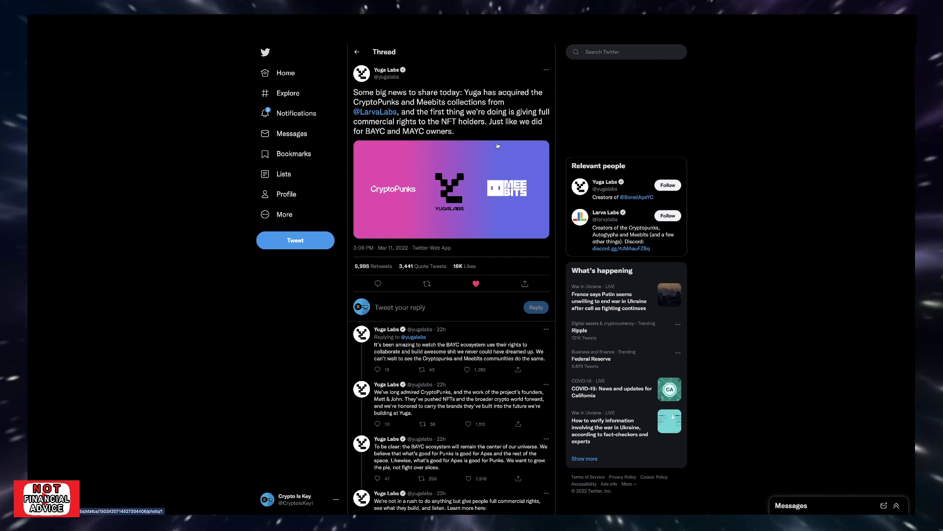
{"action": "mouse_move", "coordinate": [492, 141]}
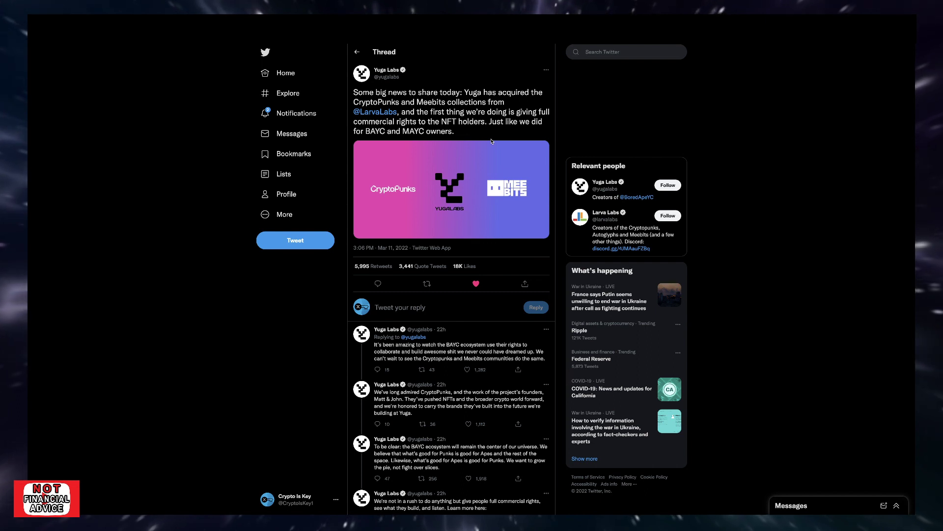
{"action": "mouse_move", "coordinate": [409, 92]}
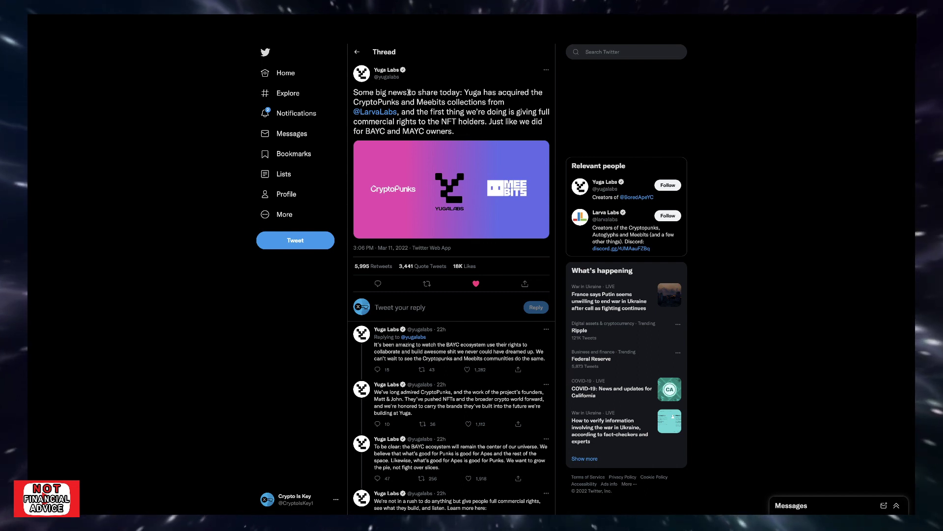
{"action": "mouse_move", "coordinate": [405, 183]}
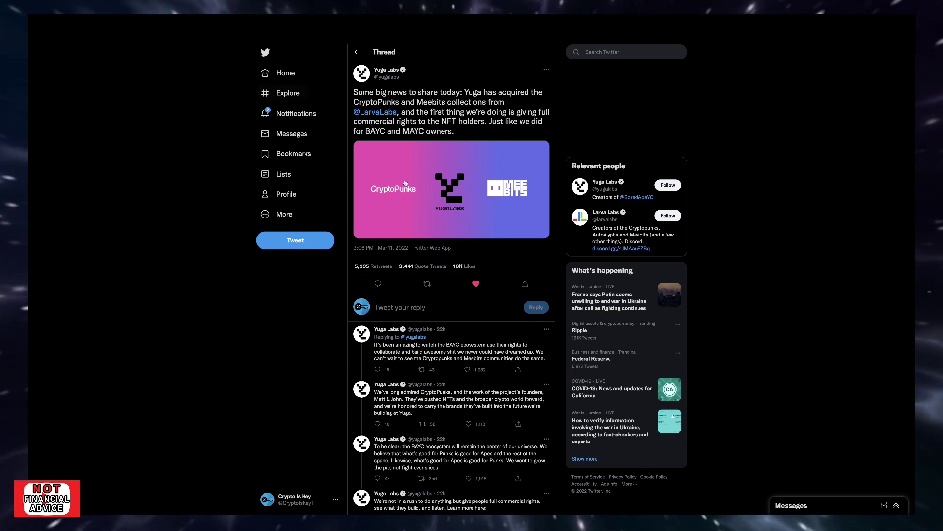
{"action": "mouse_move", "coordinate": [343, 136]}
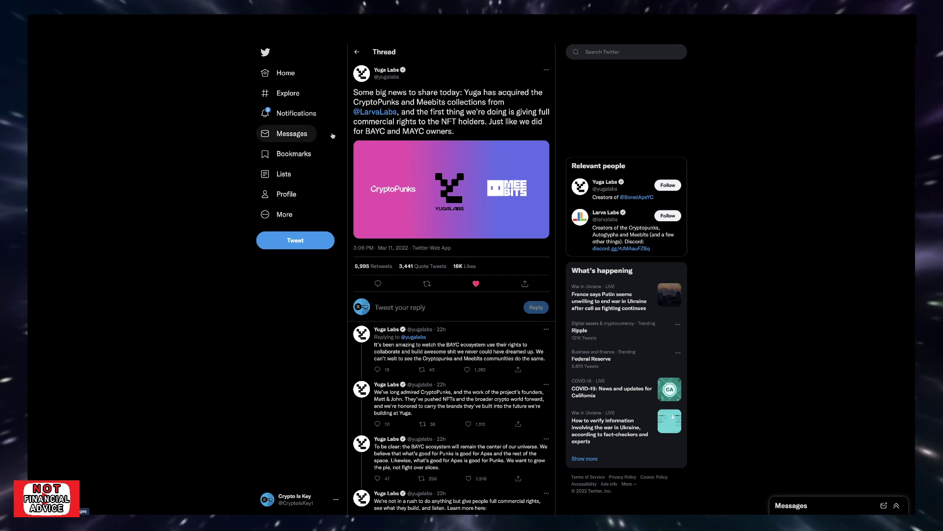
{"action": "mouse_move", "coordinate": [227, 96]}
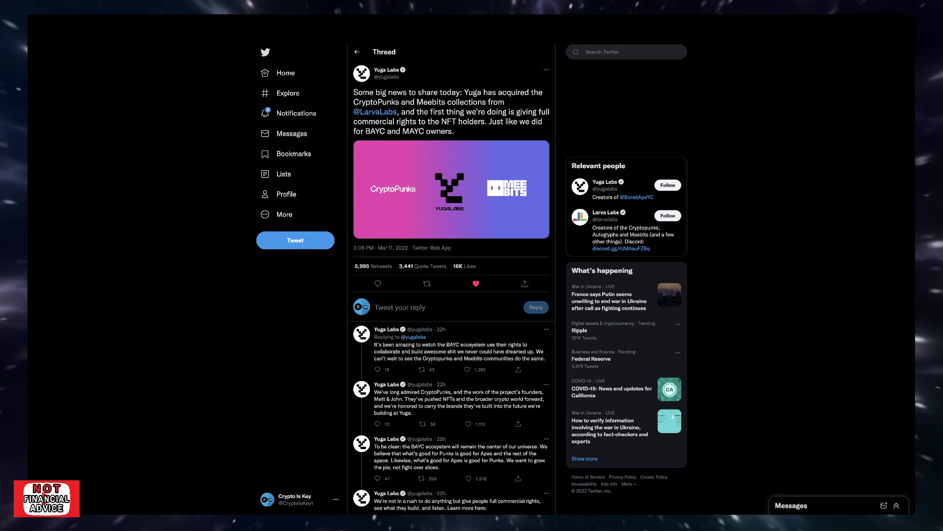
{"action": "mouse_move", "coordinate": [145, 154]}
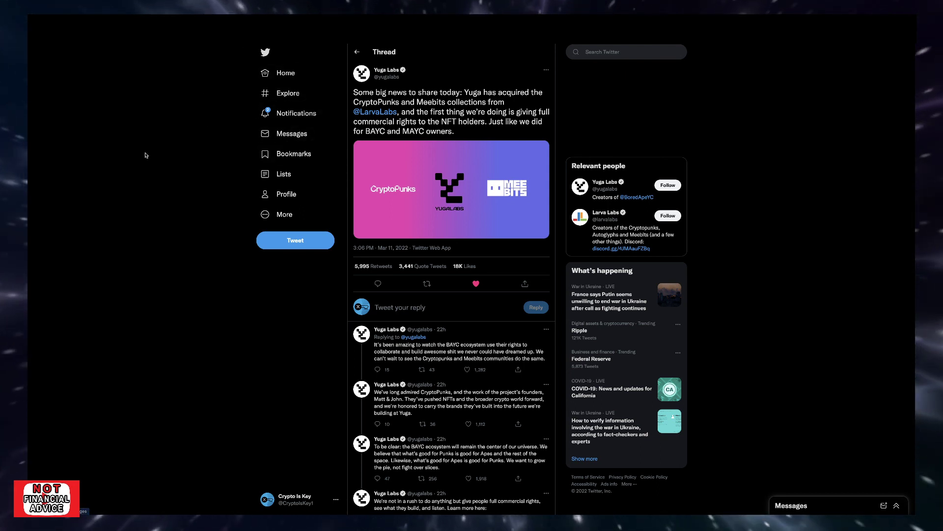
{"action": "mouse_move", "coordinate": [165, 157]}
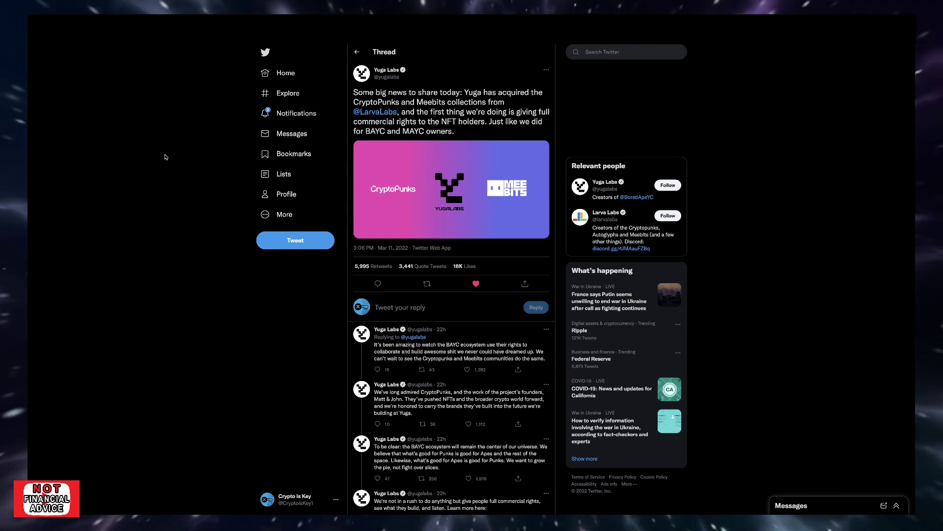